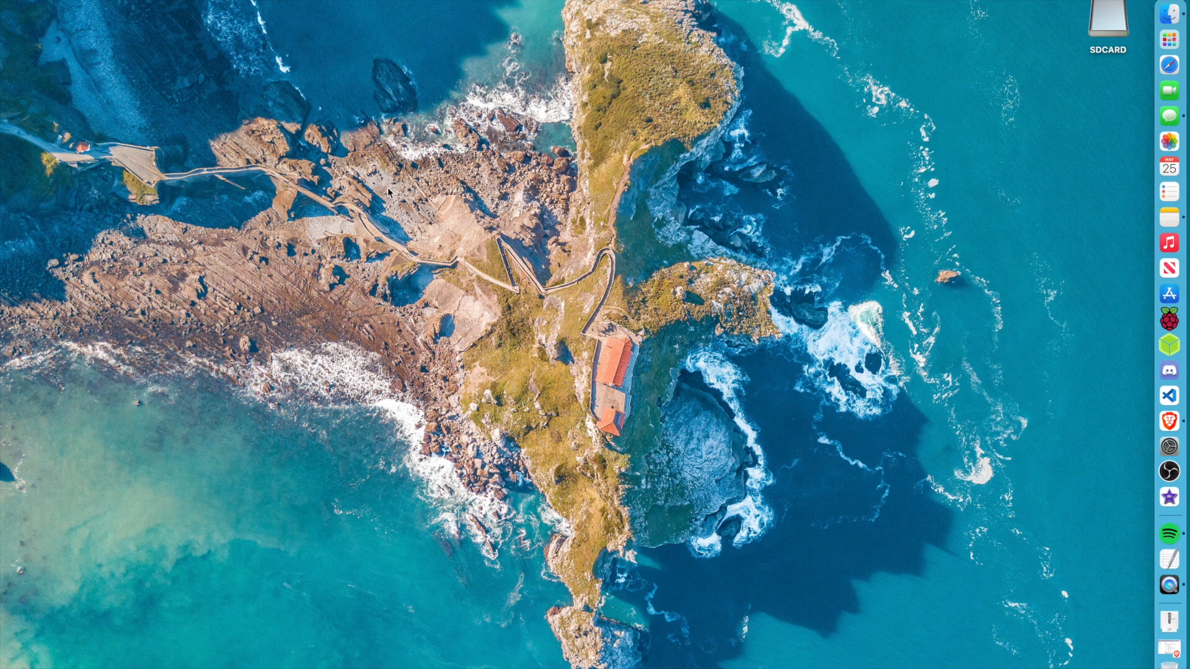
{"action": "mouse_move", "coordinate": [1042, 529]}
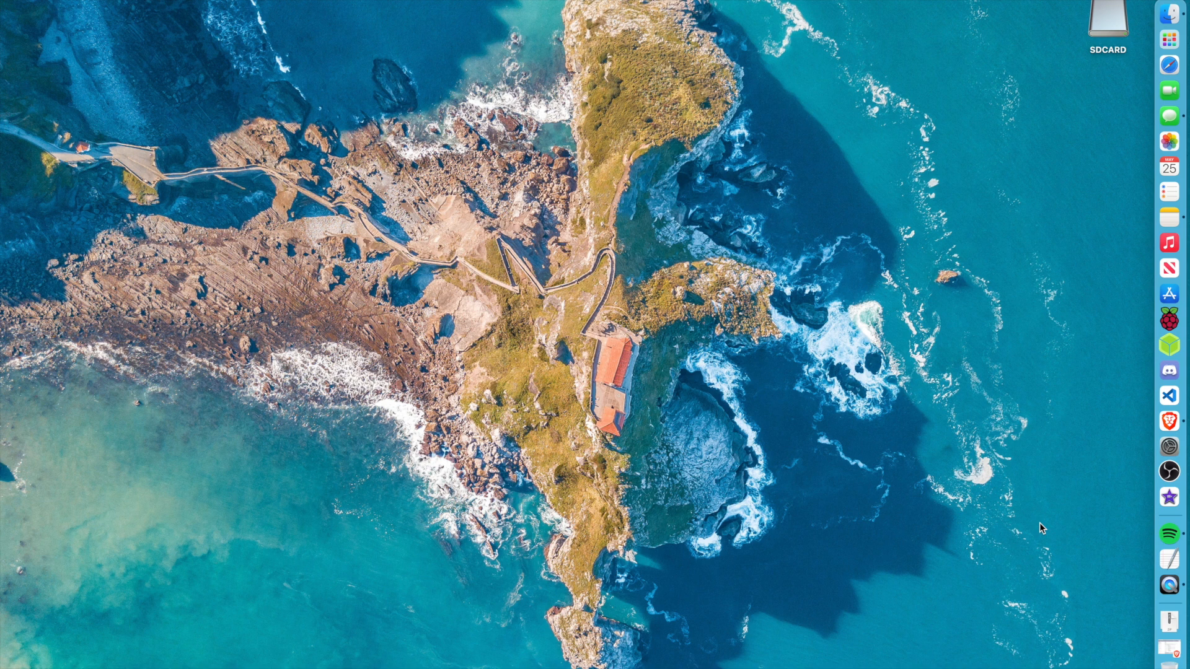
{"action": "mouse_move", "coordinate": [1168, 369]}
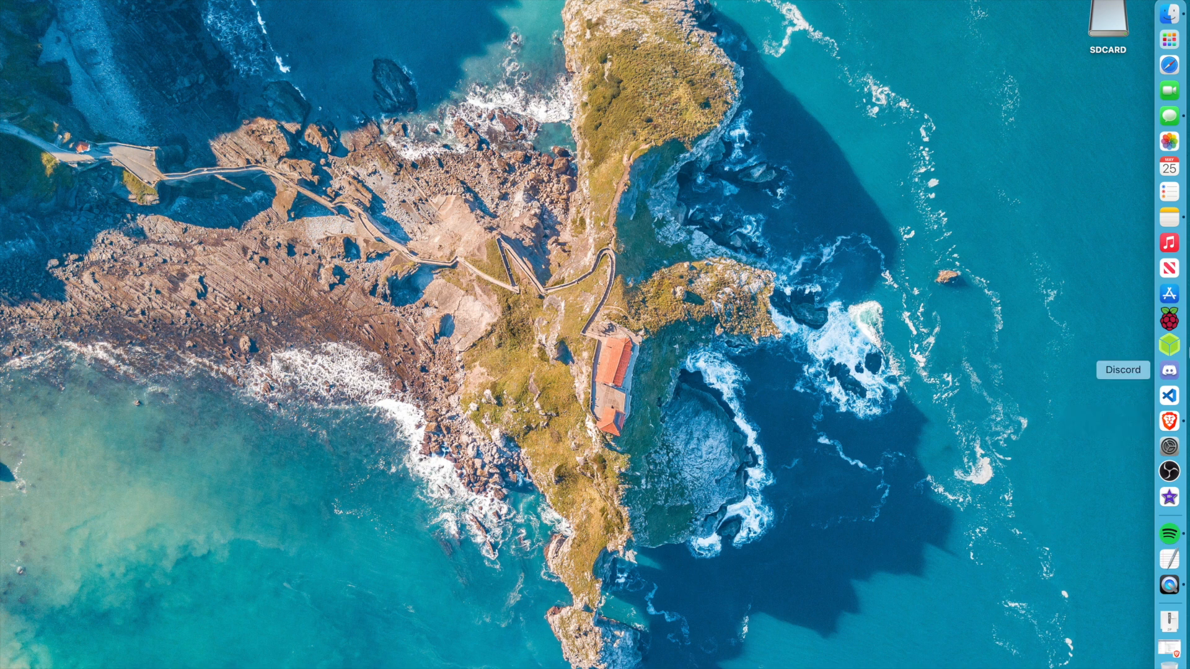
{"action": "mouse_move", "coordinate": [1169, 322]}
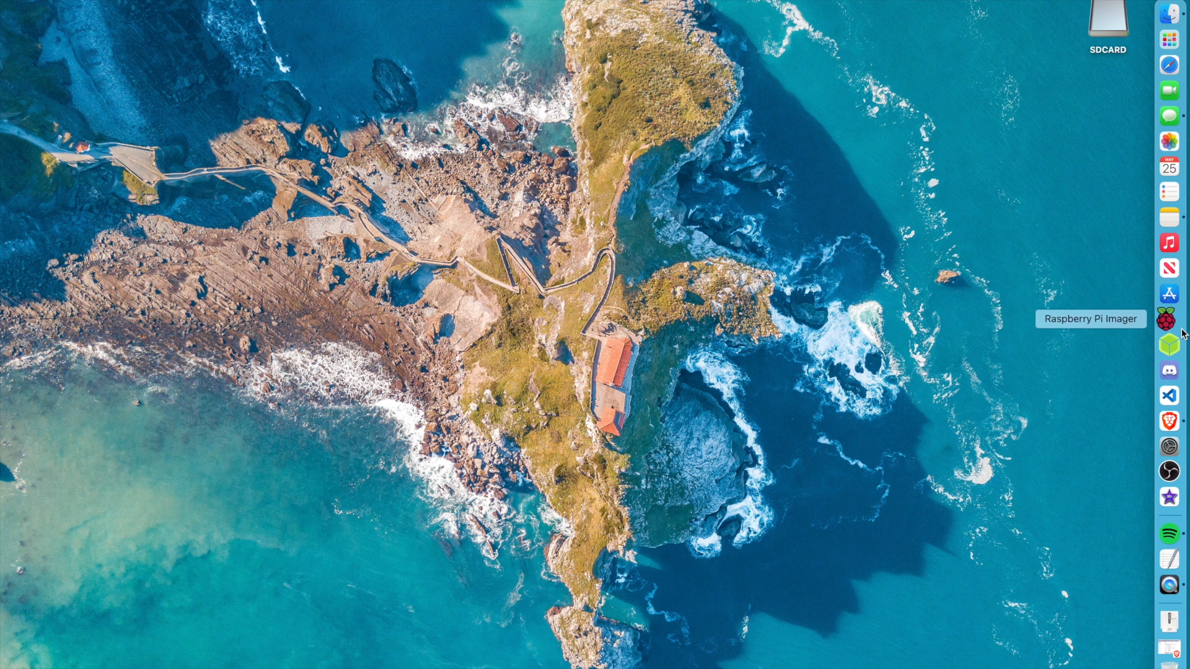
Choose the custom raspios buster arm64 zip as OS and the 63.9 GB SD card as storage.
{"action": "left_click", "coordinate": [1169, 317]}
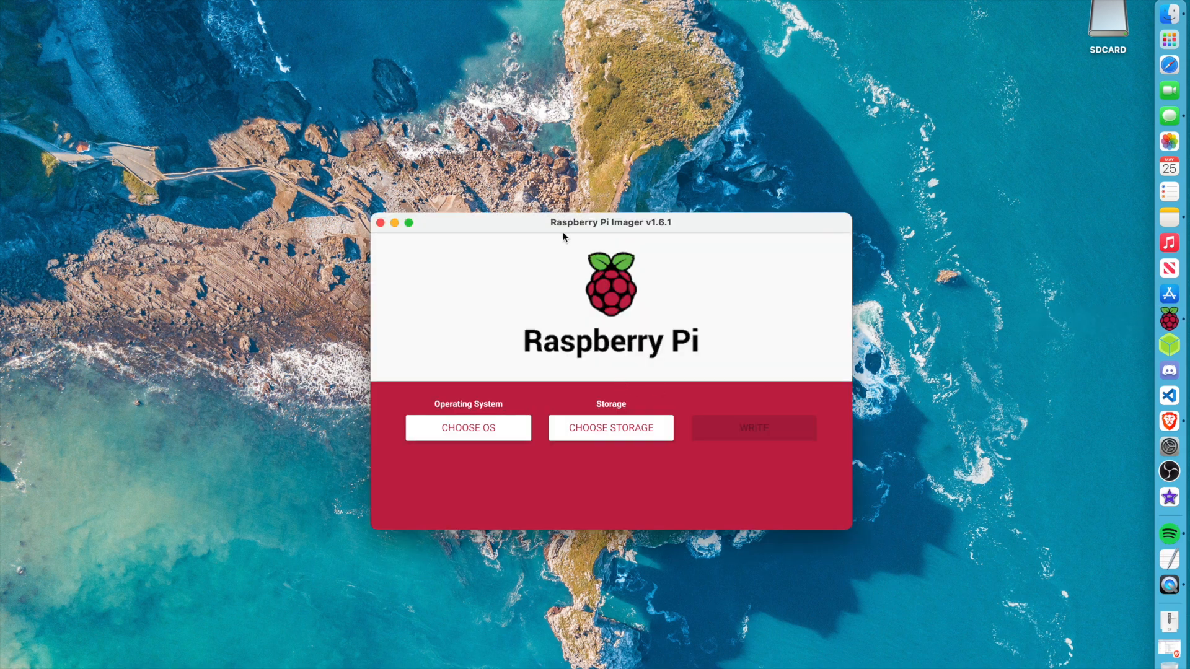
{"action": "left_click", "coordinate": [467, 428]}
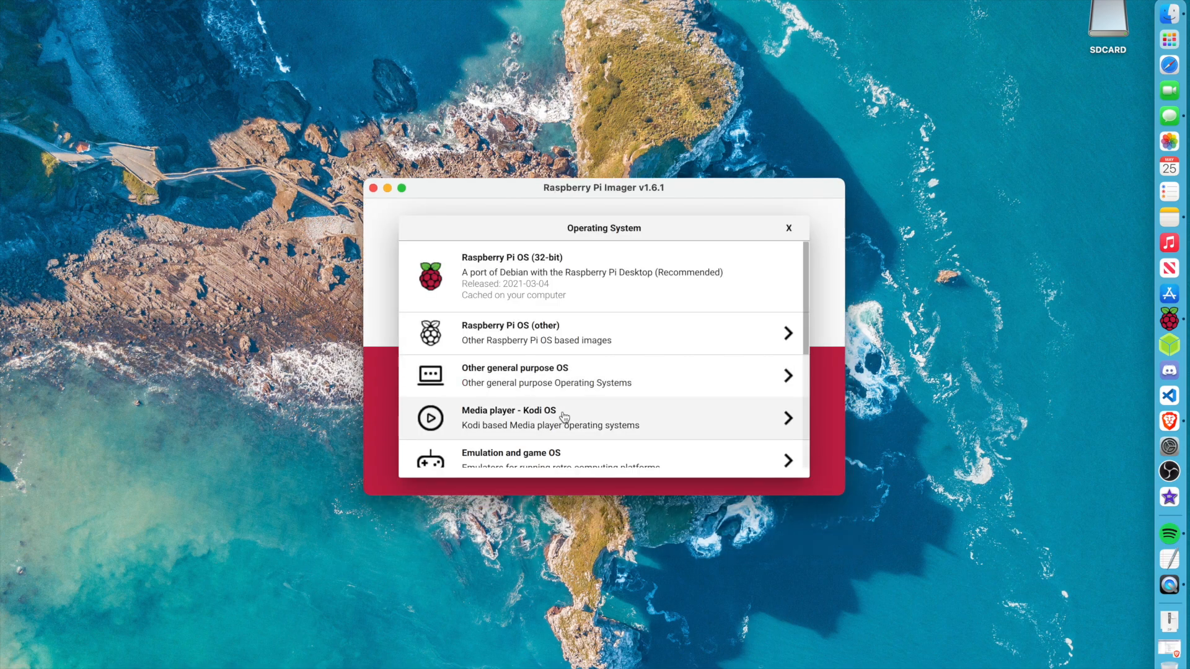
{"action": "scroll", "scroll_direction": "down", "scroll_amount": 3}
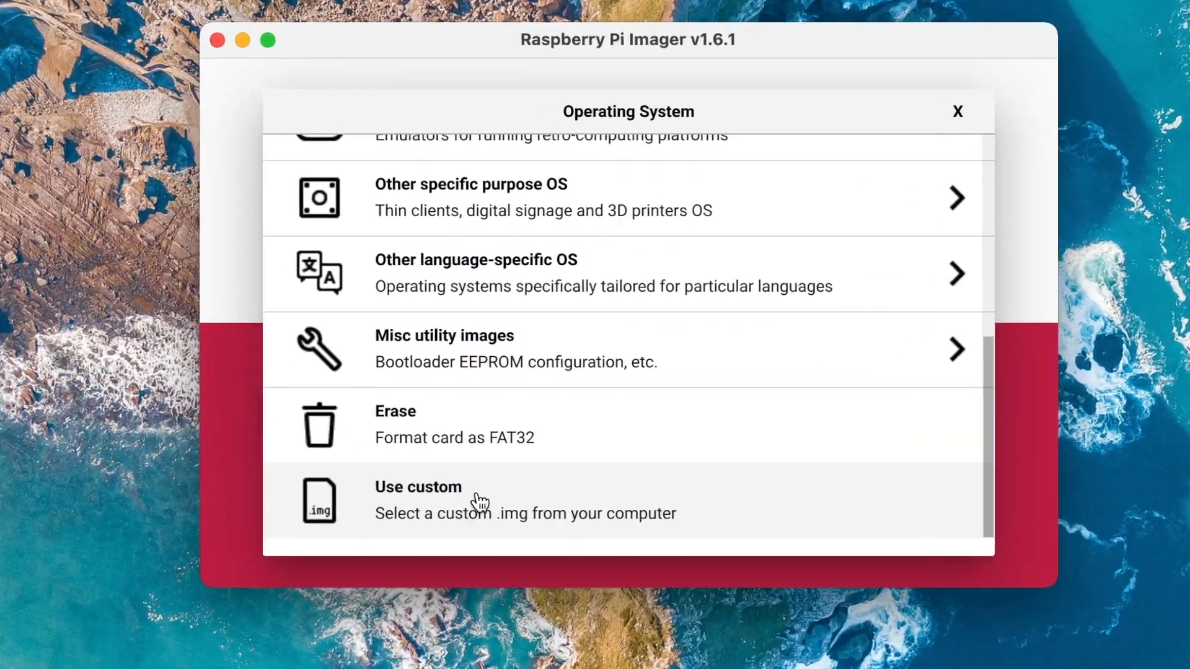
{"action": "left_click", "coordinate": [478, 500]}
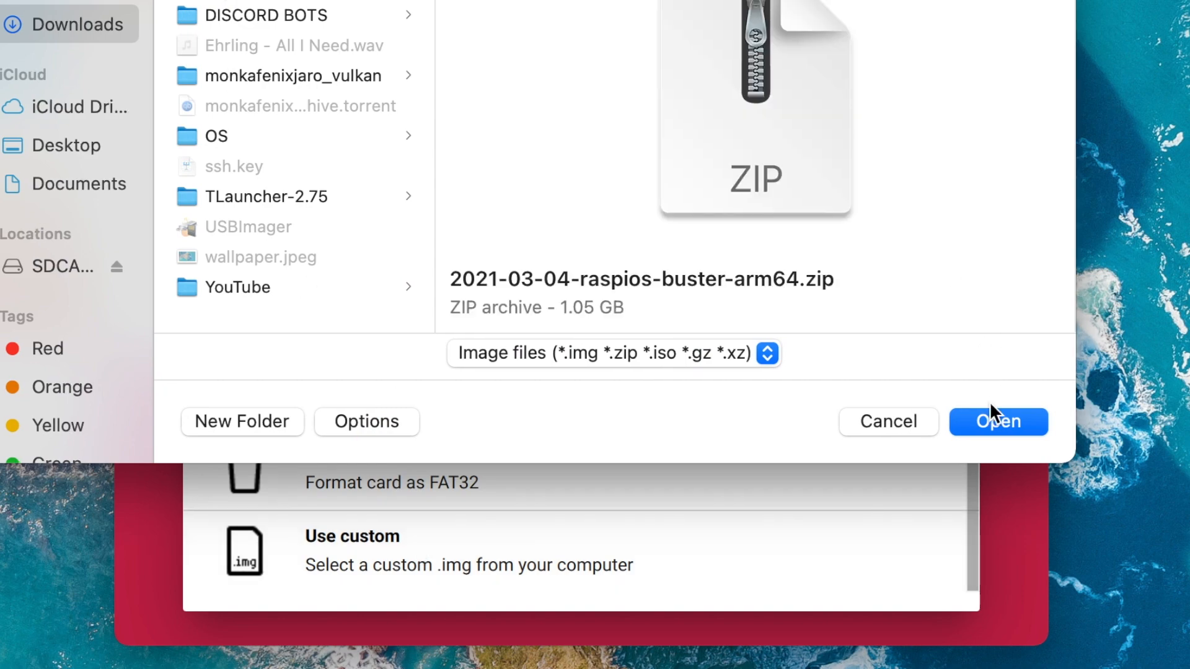
{"action": "left_click", "coordinate": [999, 421]}
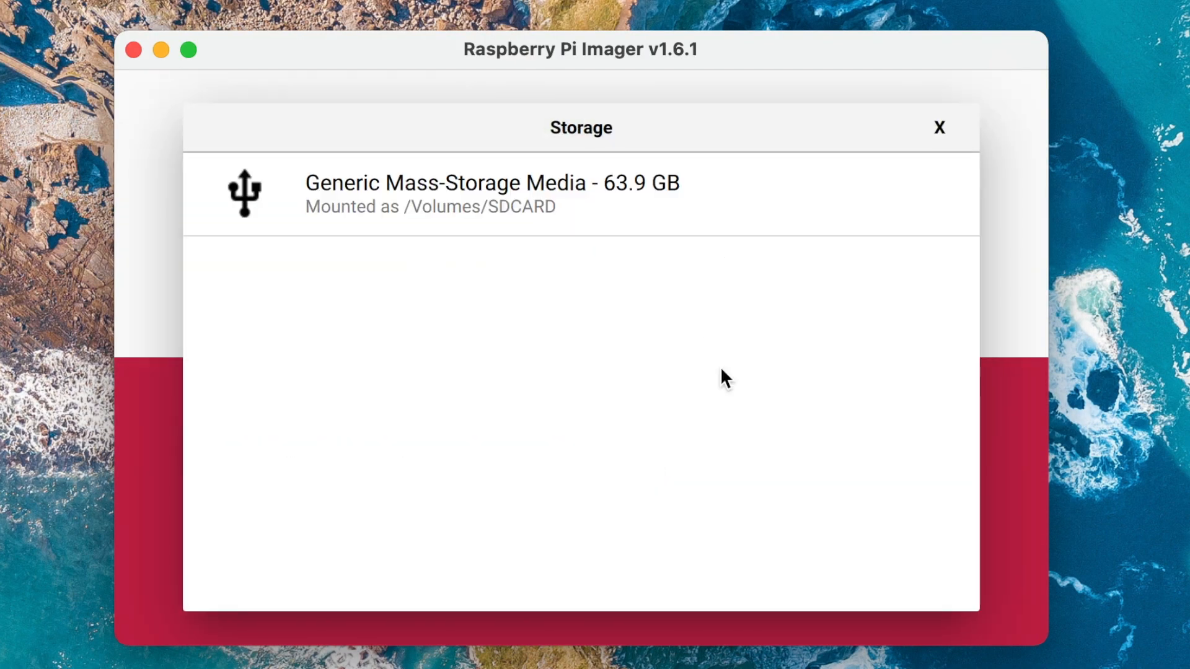
{"action": "left_click", "coordinate": [493, 193]}
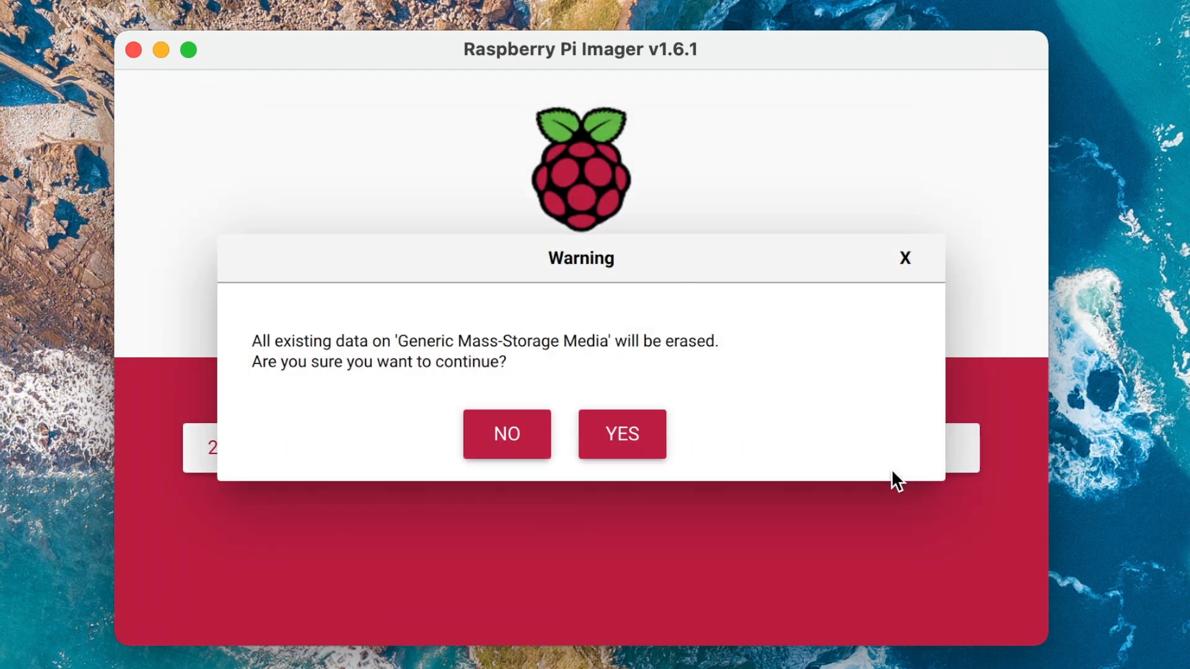
Confirm erasing the card and enter the administrator password so writing begins.
{"action": "left_click", "coordinate": [621, 434]}
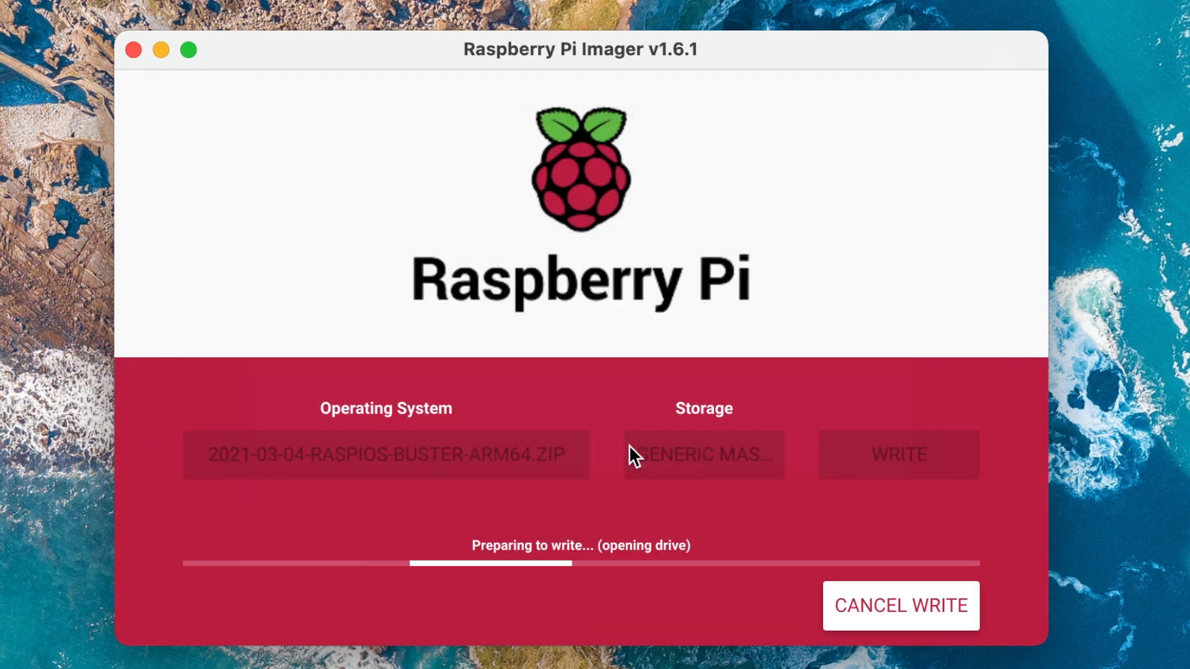
{"action": "type", "text": "•••"}
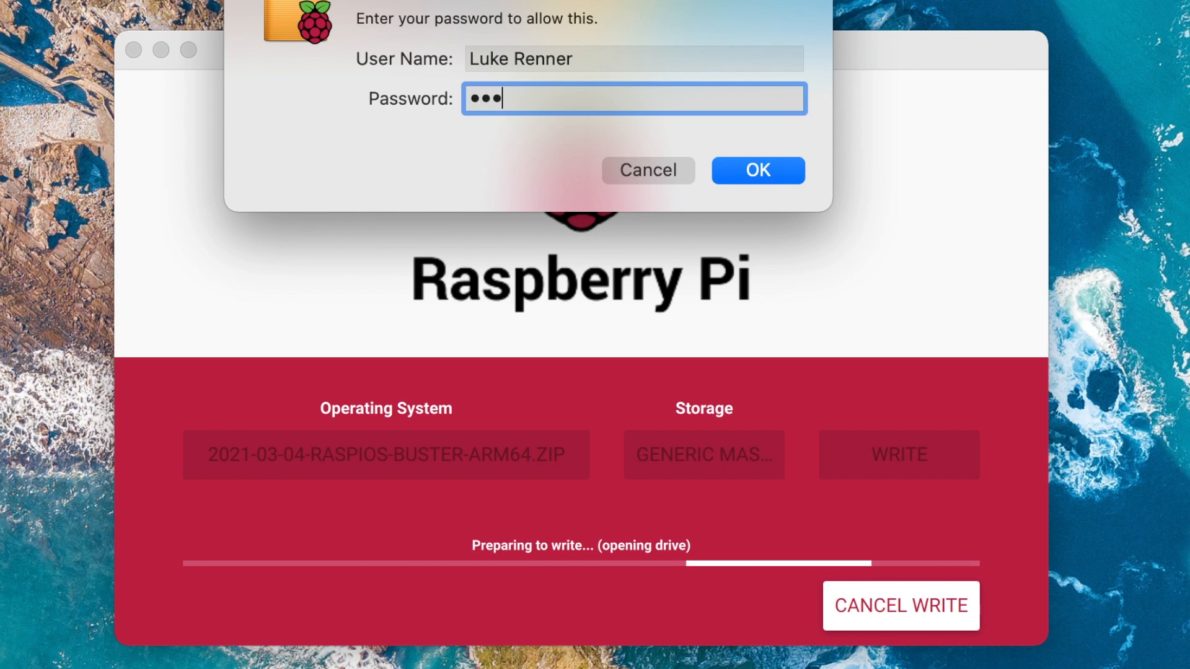
{"action": "type", "text": "password"}
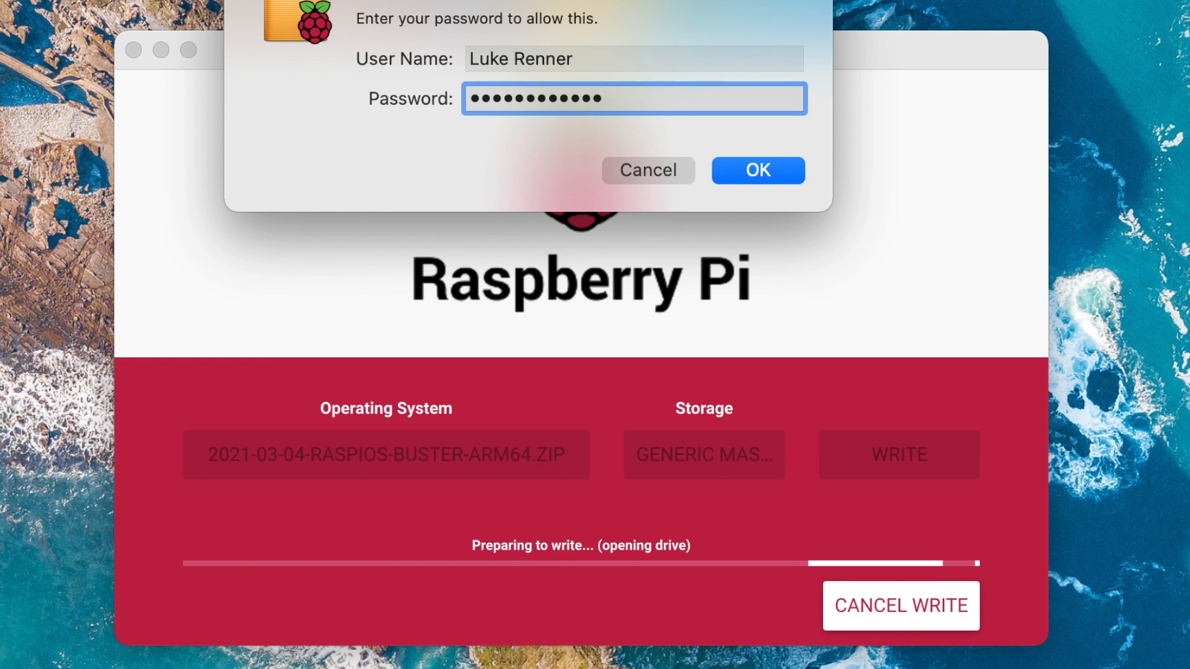
{"action": "left_click", "coordinate": [756, 170]}
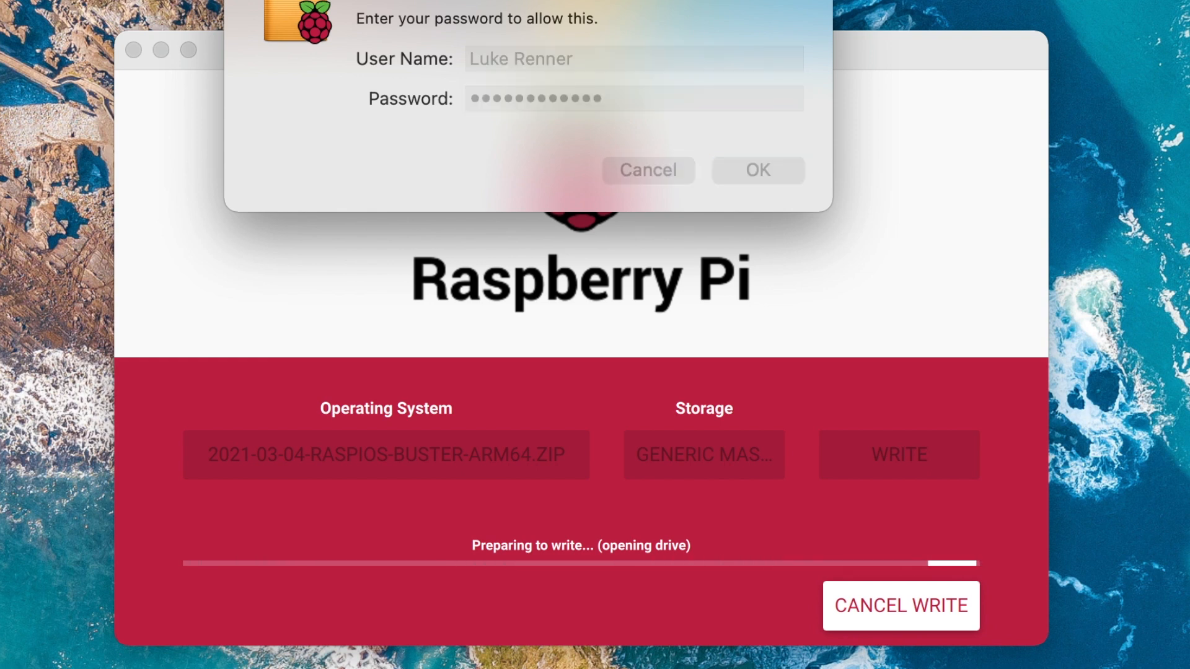
{"action": "left_click", "coordinate": [756, 170]}
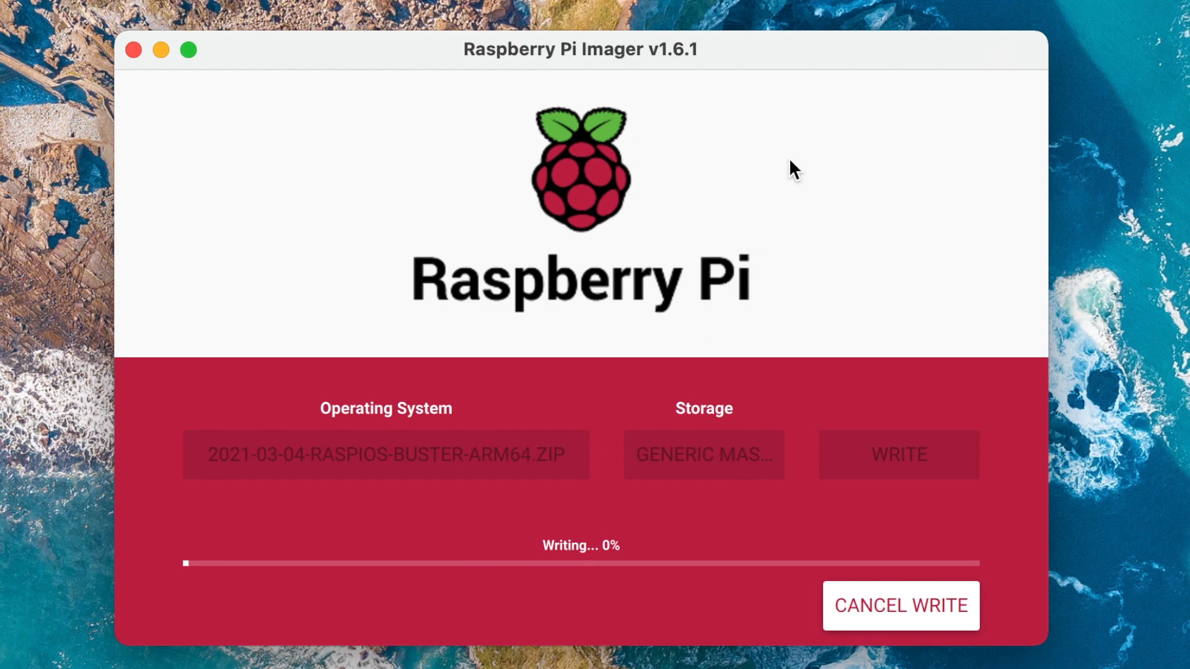
{"action": "mouse_move", "coordinate": [860, 24]}
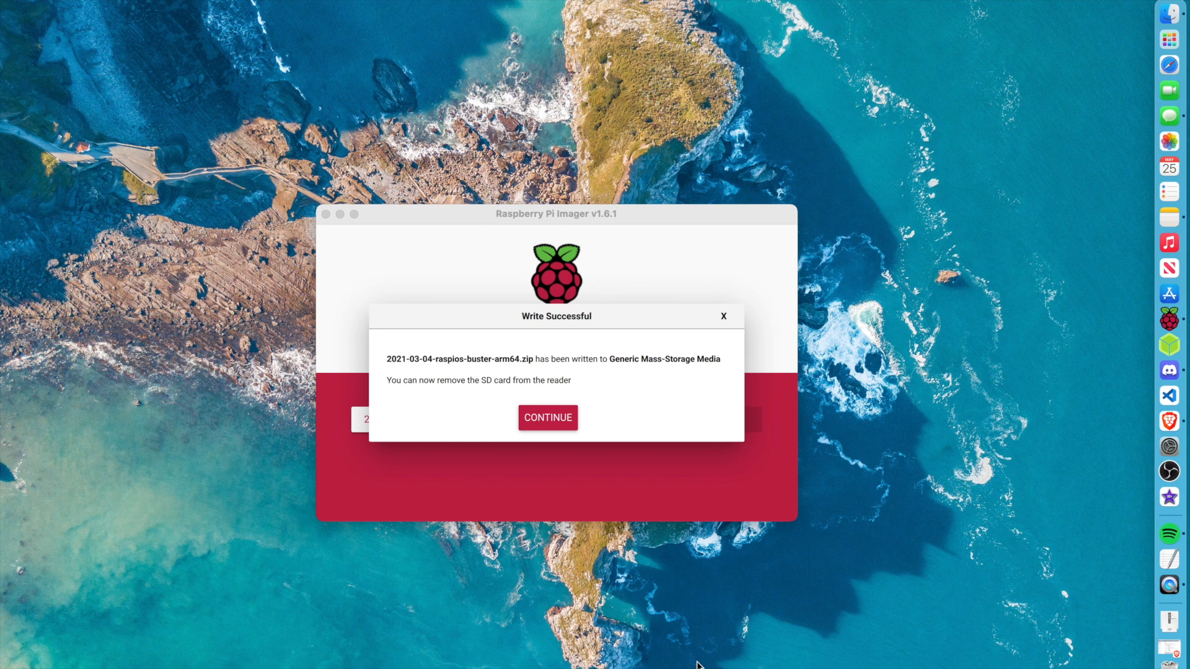
{"action": "mouse_move", "coordinate": [651, 259]}
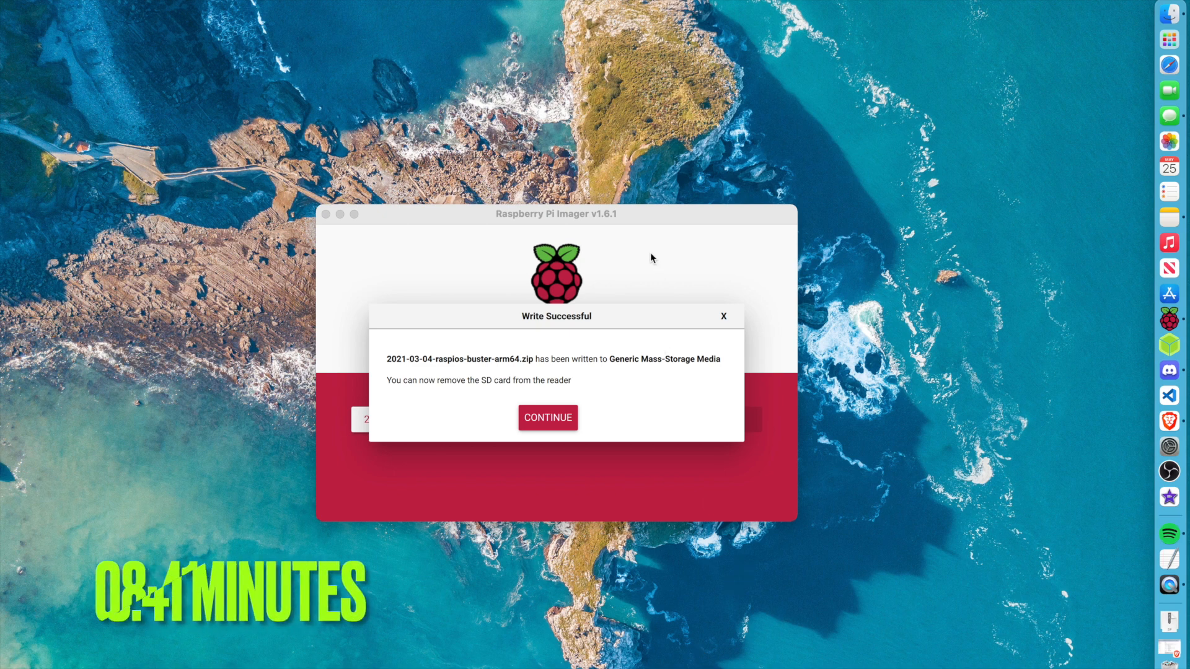
Dismiss the write-success notice, then erase the SD card and dismiss the erase-success notice.
{"action": "left_click", "coordinate": [547, 418]}
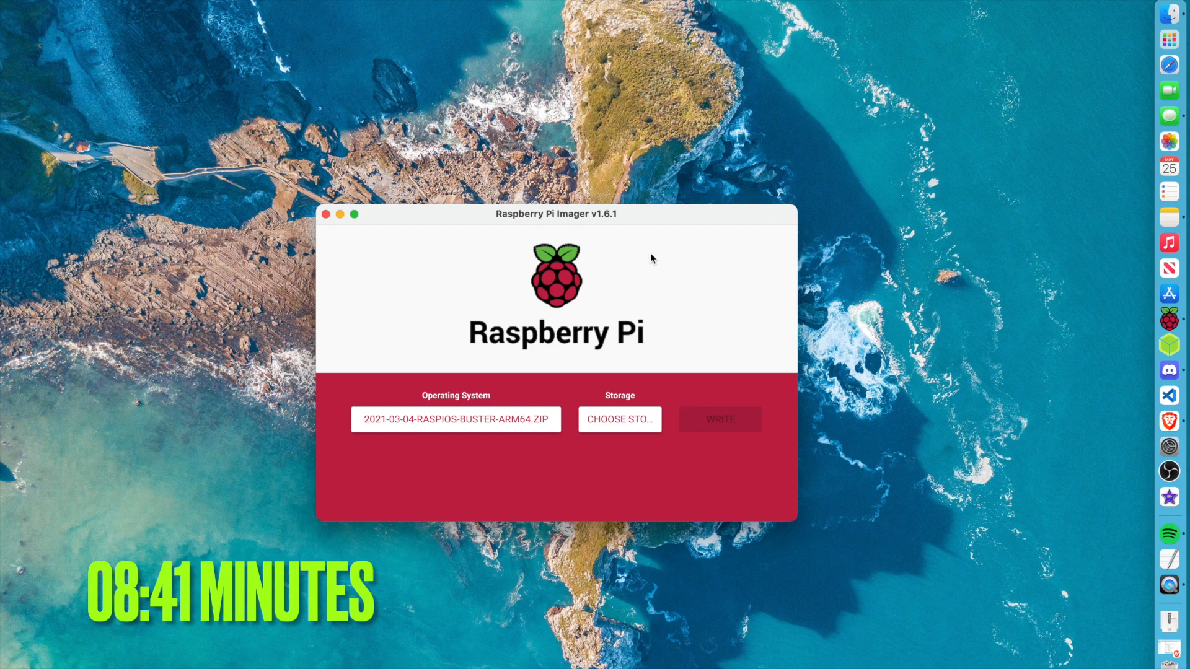
{"action": "left_click", "coordinate": [455, 419]}
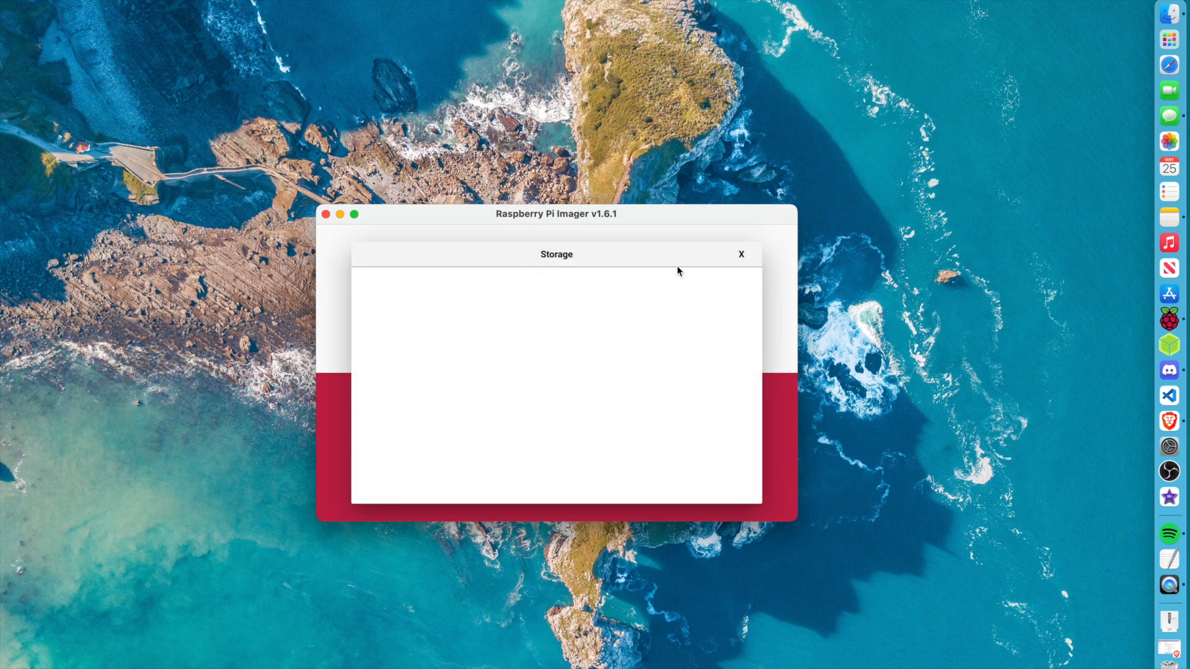
{"action": "mouse_move", "coordinate": [664, 296]}
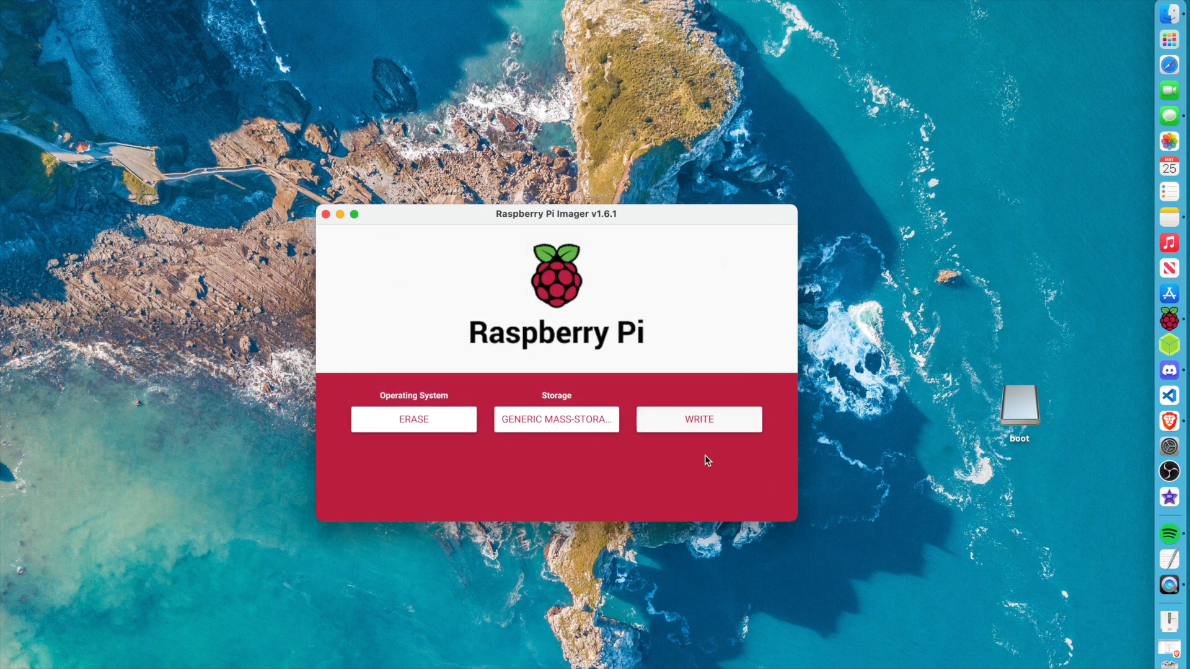
{"action": "left_click", "coordinate": [698, 419]}
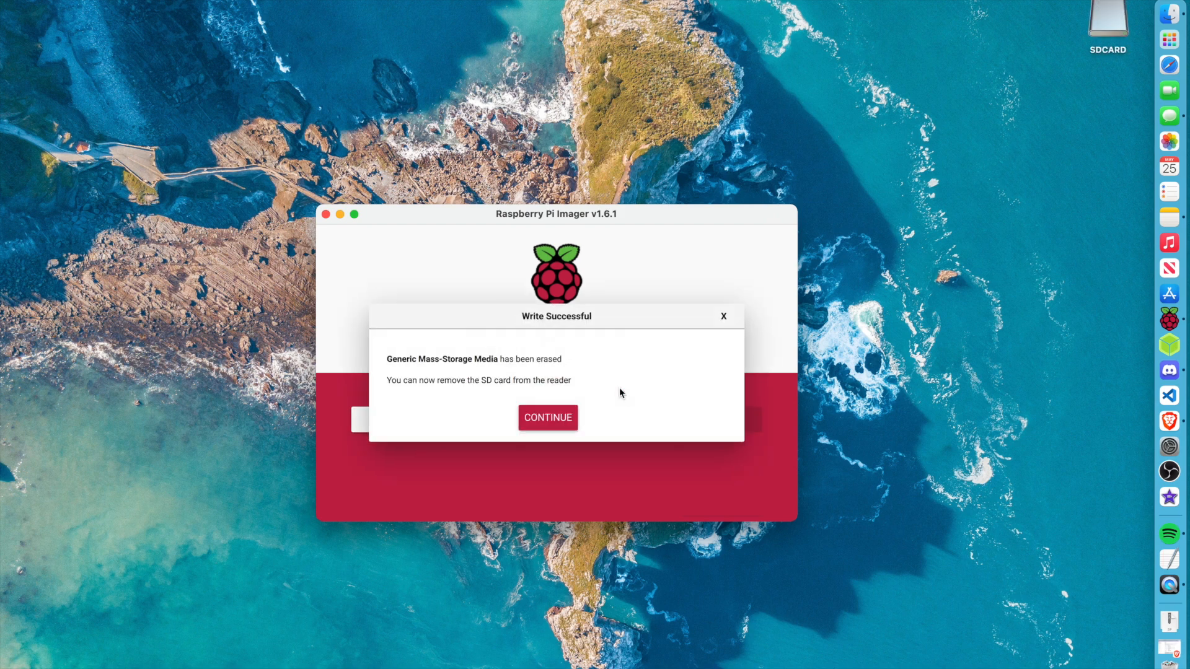
{"action": "left_click", "coordinate": [546, 418]}
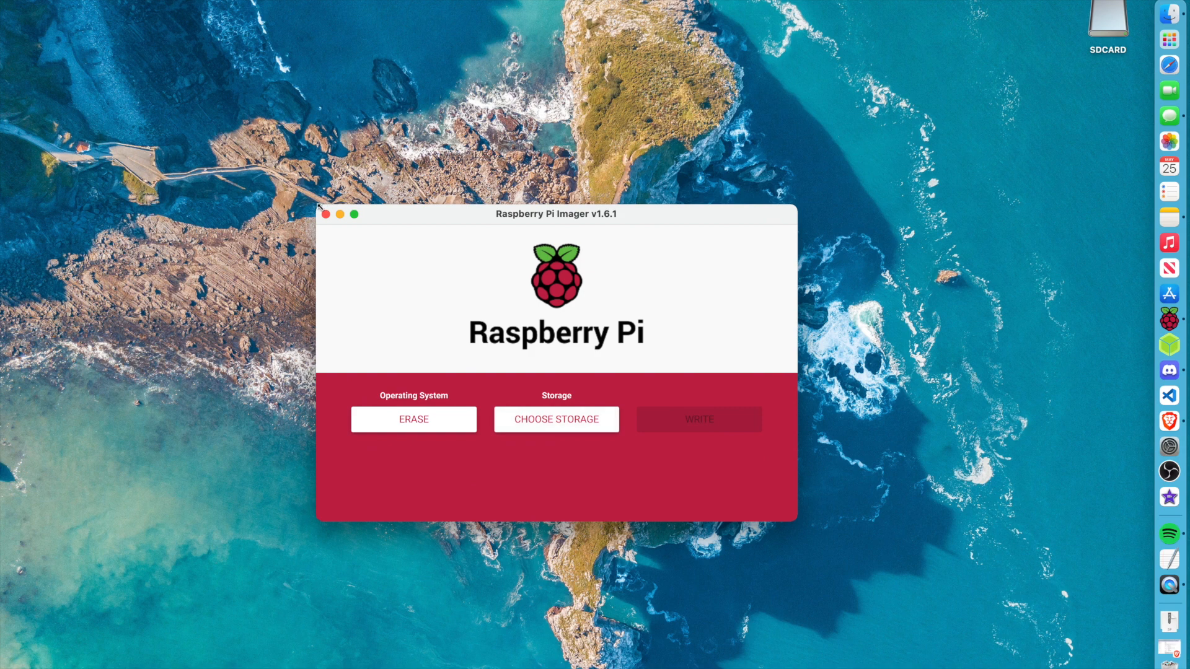
{"action": "mouse_move", "coordinate": [324, 215]}
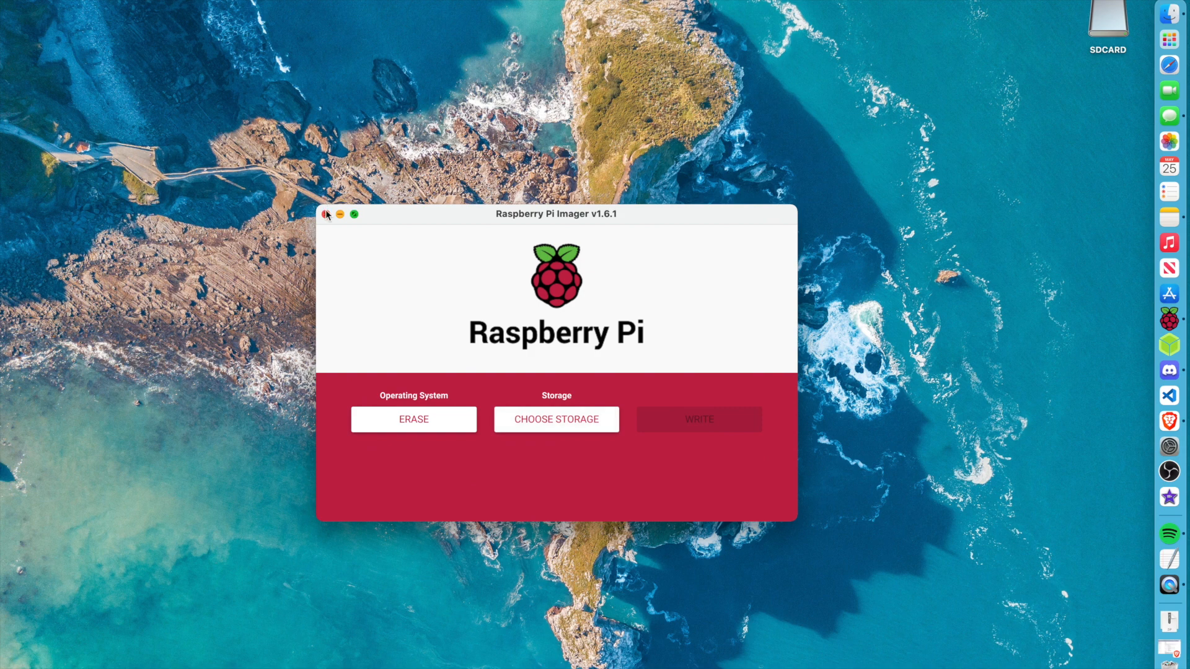
Quit Imager and select the raspios arm64 zip and Generic Mass-Storage Media card in balenaEtcher.
{"action": "left_click", "coordinate": [326, 214]}
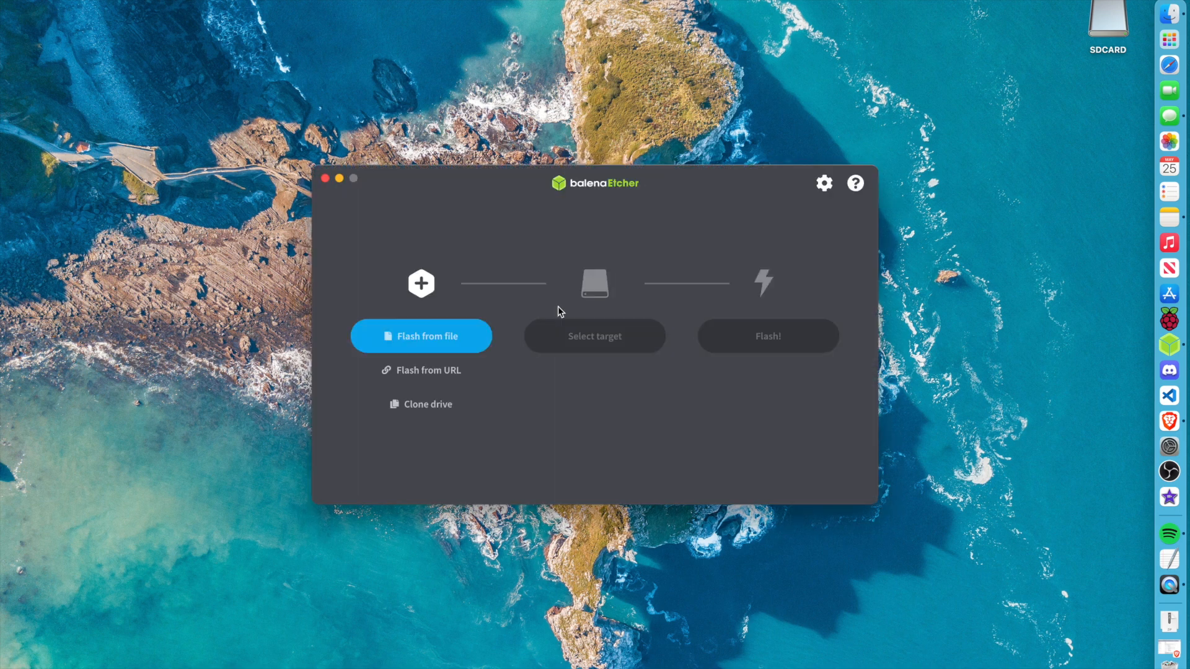
{"action": "mouse_move", "coordinate": [448, 343]}
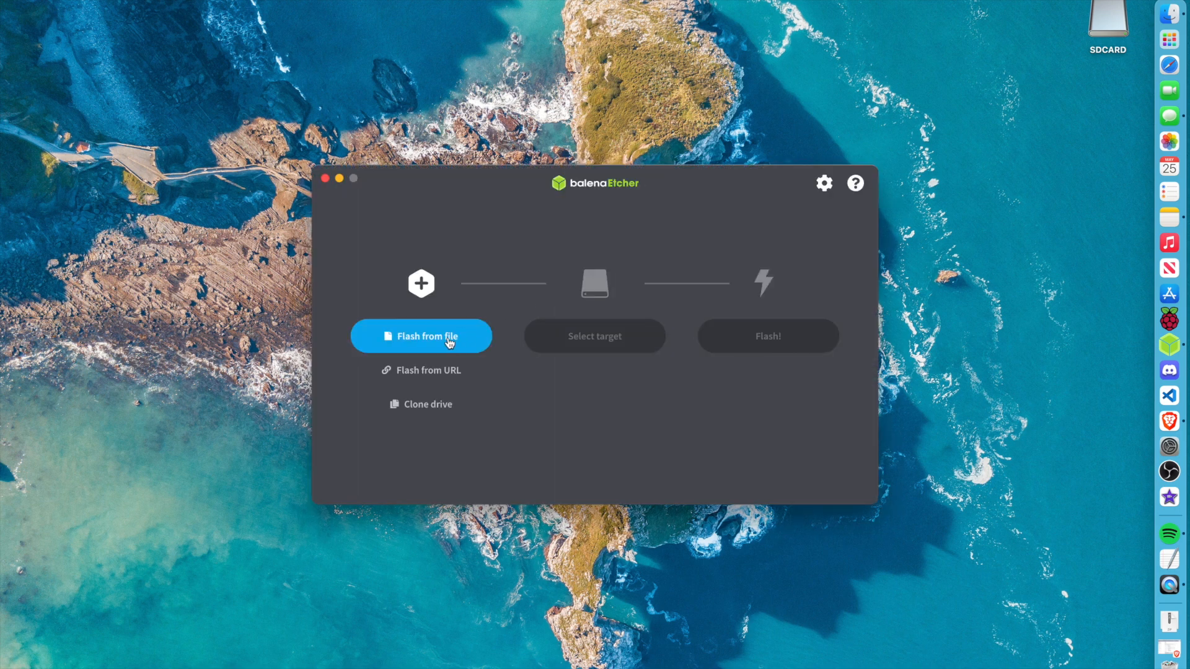
{"action": "left_click", "coordinate": [420, 336]}
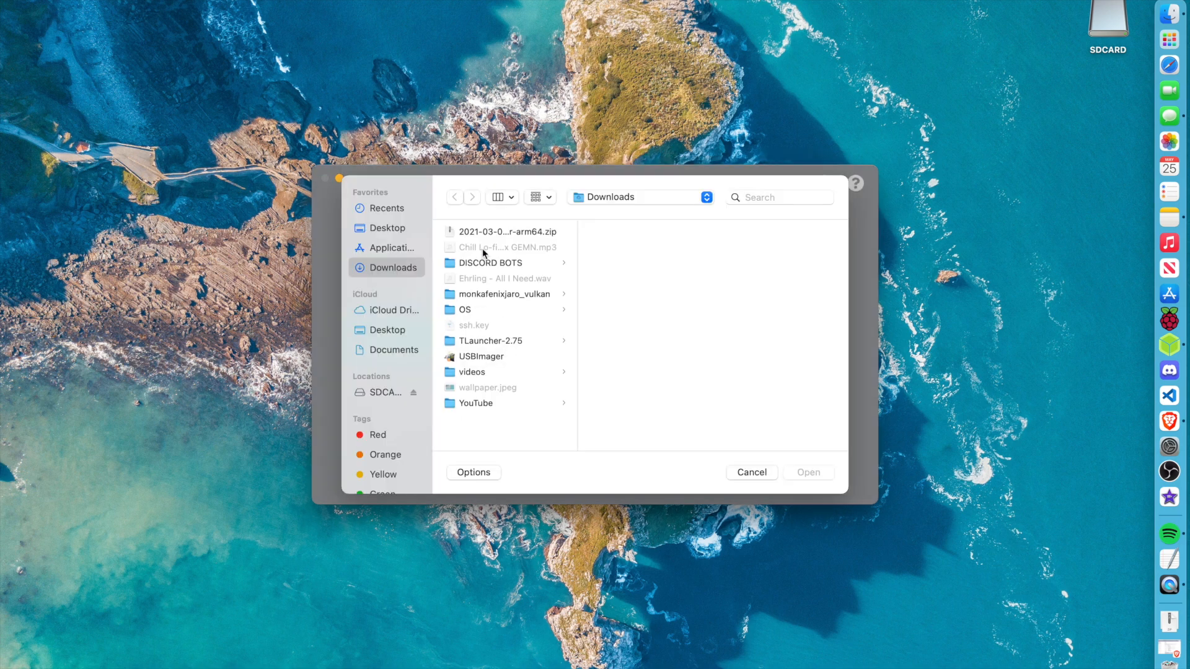
{"action": "left_click", "coordinate": [505, 231]}
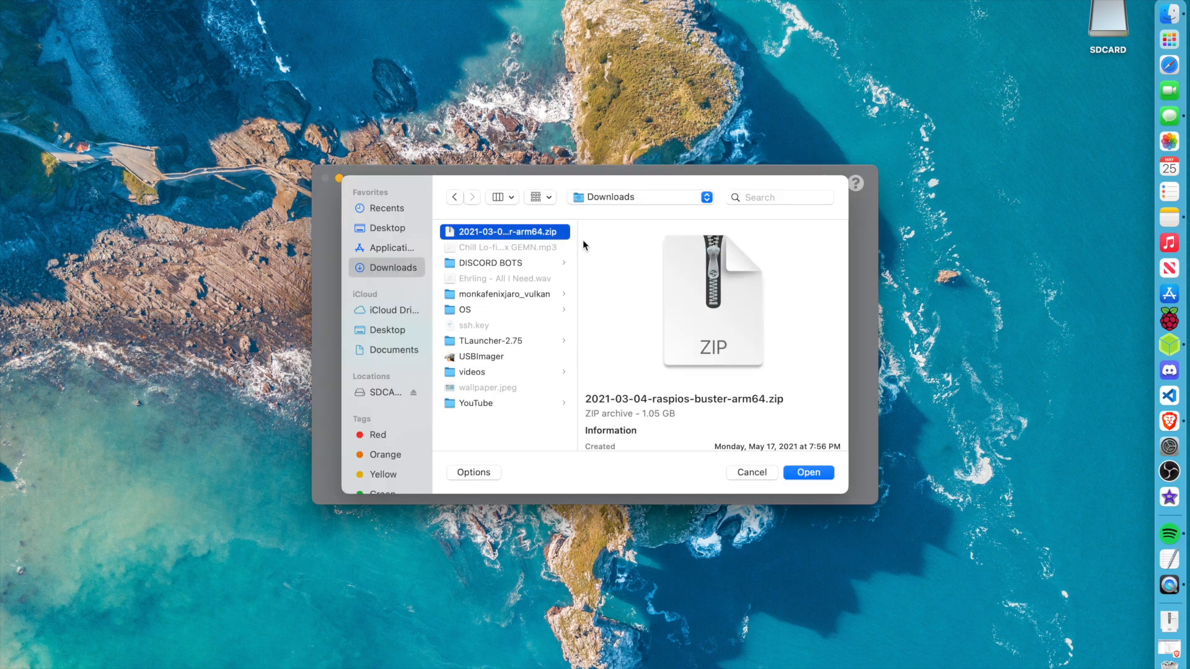
{"action": "left_click", "coordinate": [807, 470]}
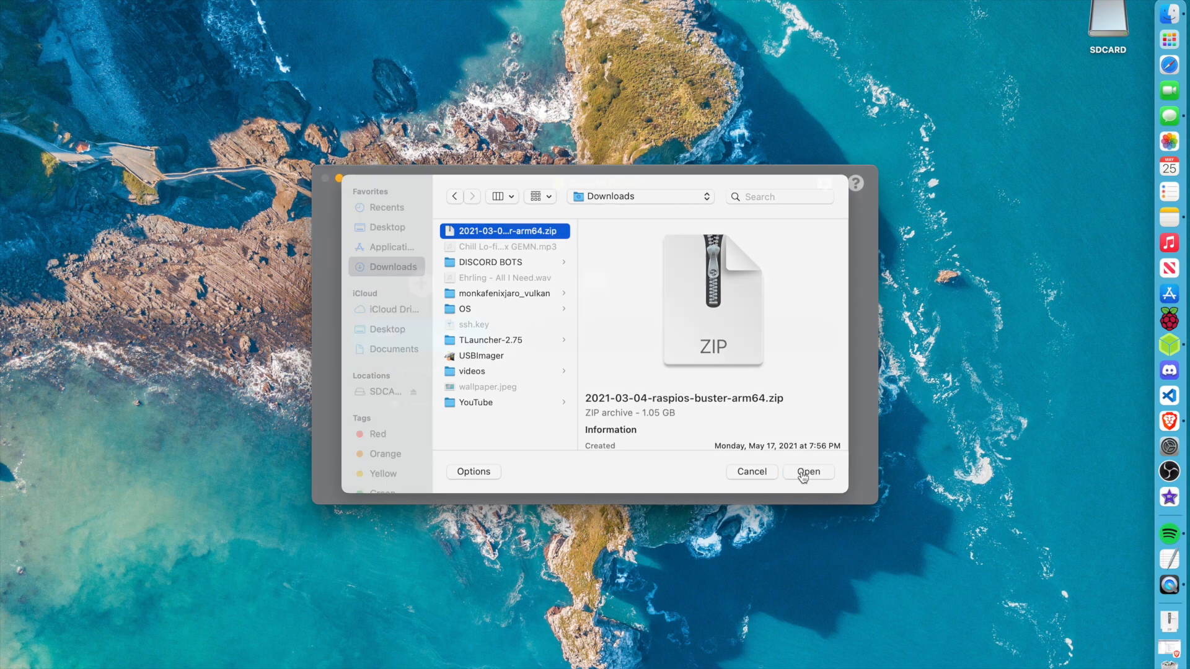
{"action": "left_click", "coordinate": [808, 471]}
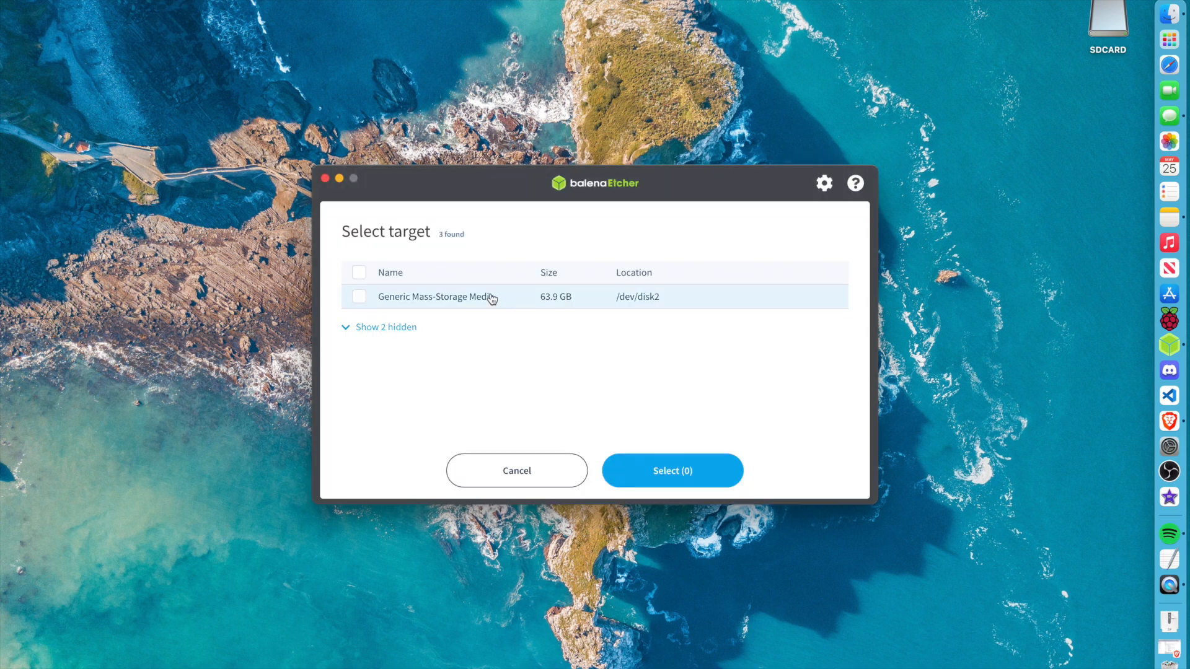
{"action": "left_click", "coordinate": [670, 471]}
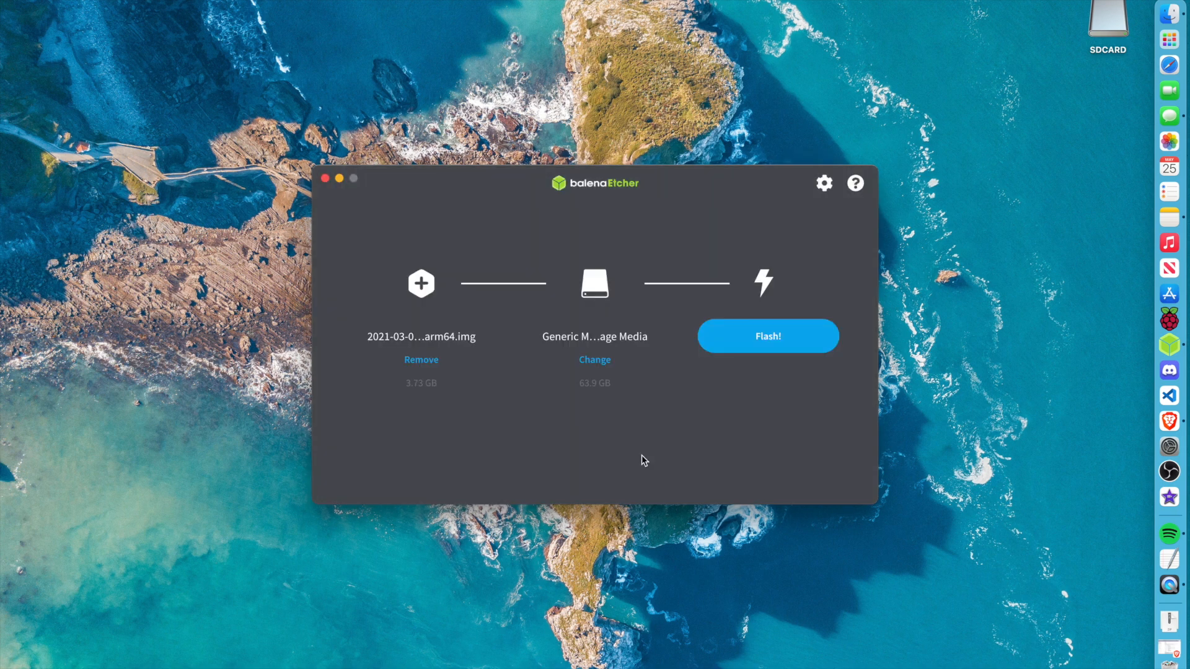
{"action": "mouse_move", "coordinate": [766, 336]}
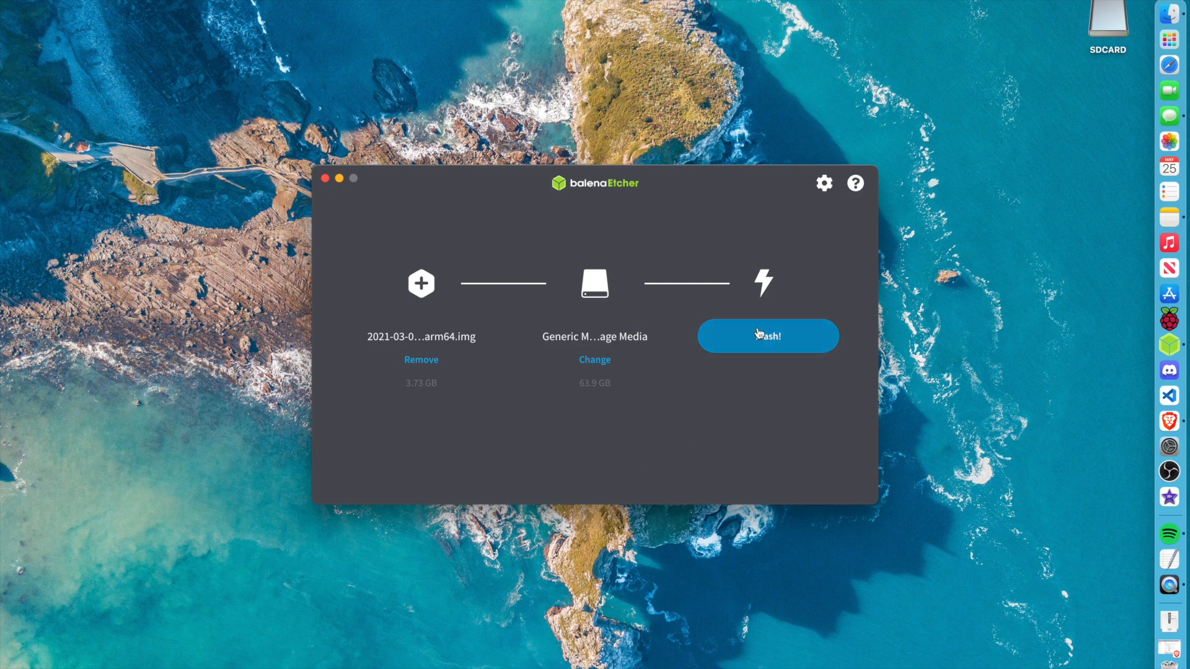
Start flashing in balenaEtcher and grant privileged access with the password.
{"action": "left_click", "coordinate": [767, 336]}
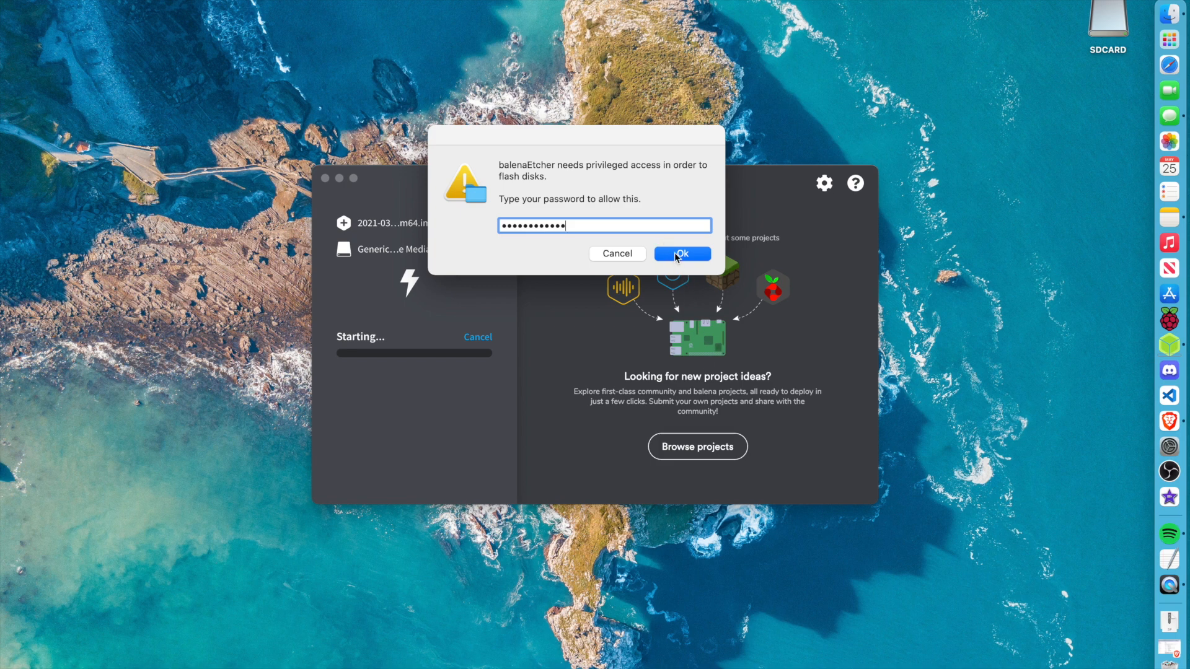
{"action": "left_click", "coordinate": [680, 253]}
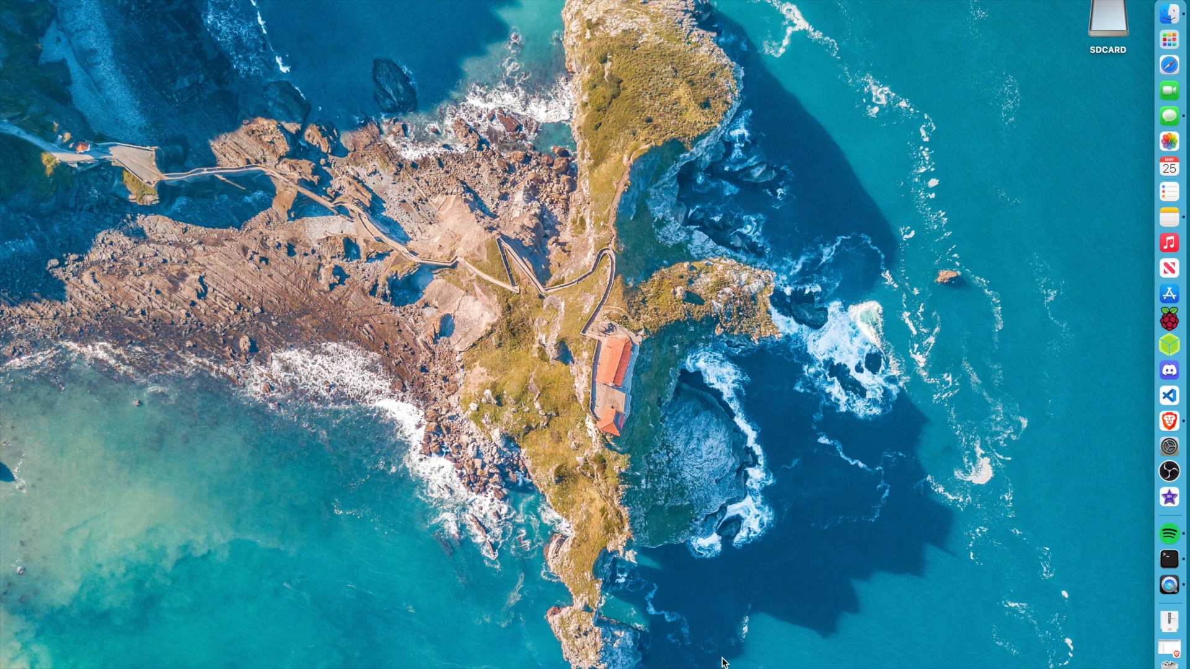
{"action": "mouse_move", "coordinate": [1003, 306]}
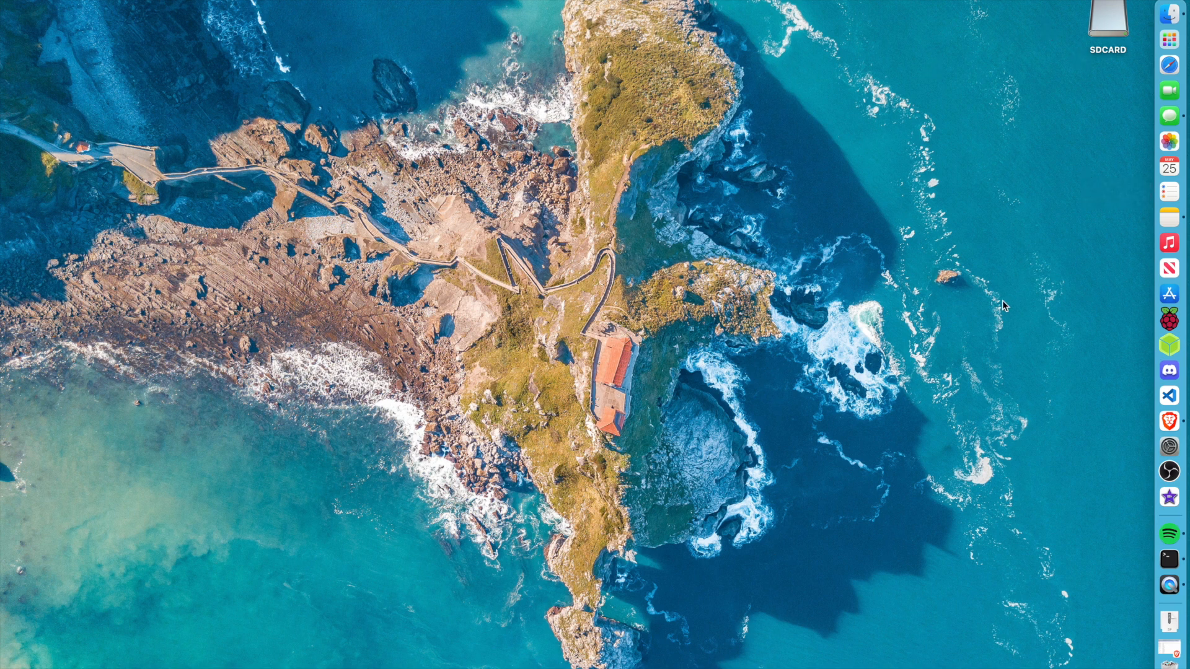
Launch Terminal via Spotlight and run the USBImager binary with sudo, entering the password.
{"action": "type", "text": "te"}
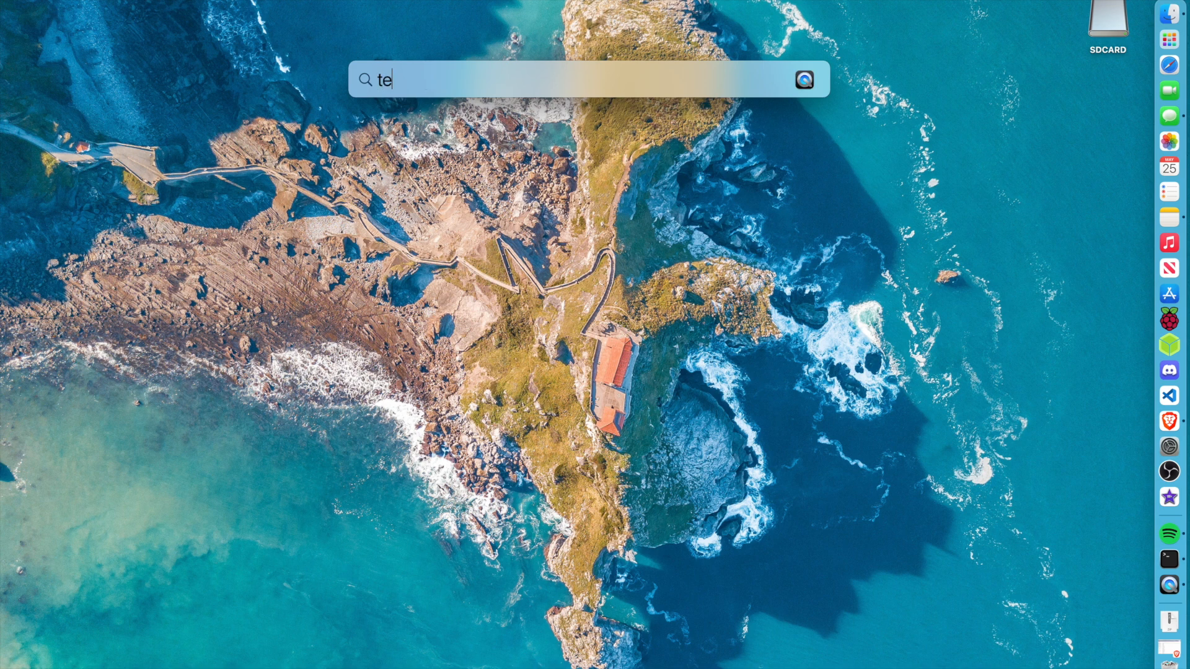
{"action": "key", "text": "Return"}
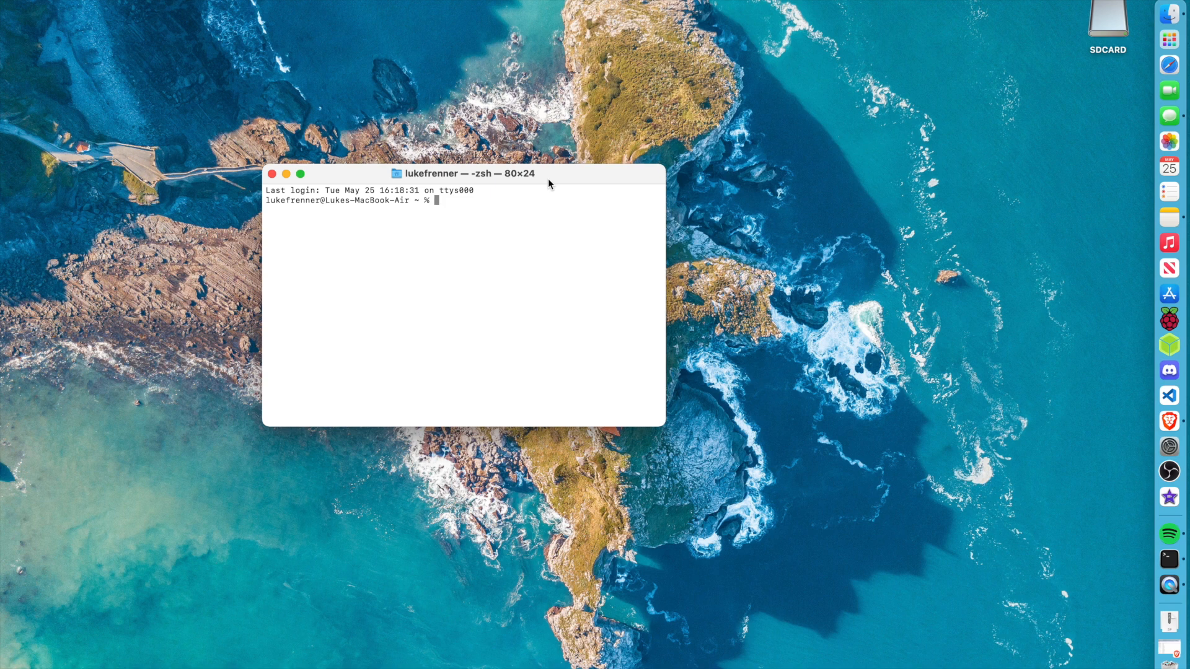
{"action": "type", "text": "sudo /Applications/USBImager.app/Contents/MacOS/usbimager"}
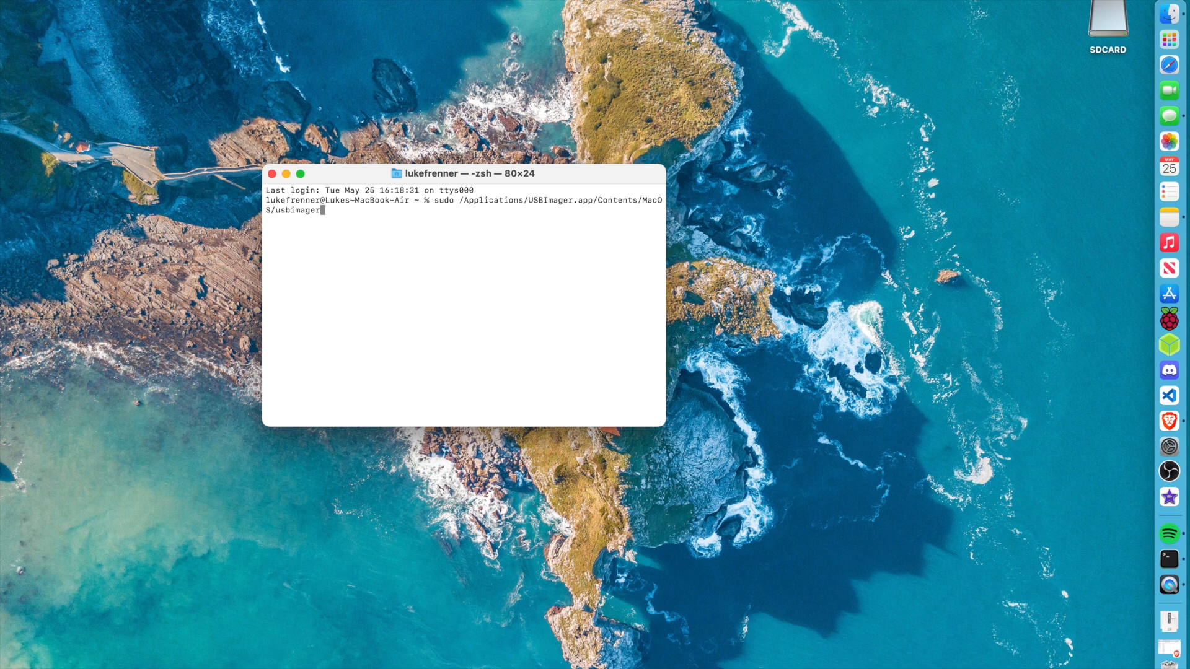
{"action": "key", "text": "Return"}
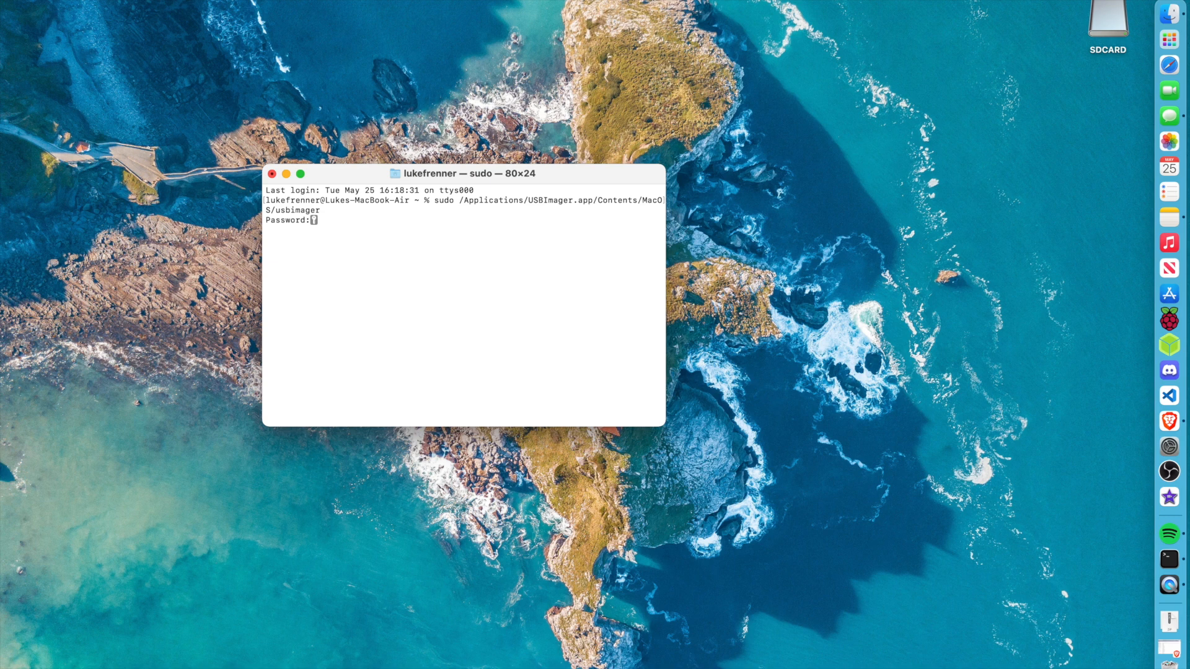
{"action": "key", "text": "Return"}
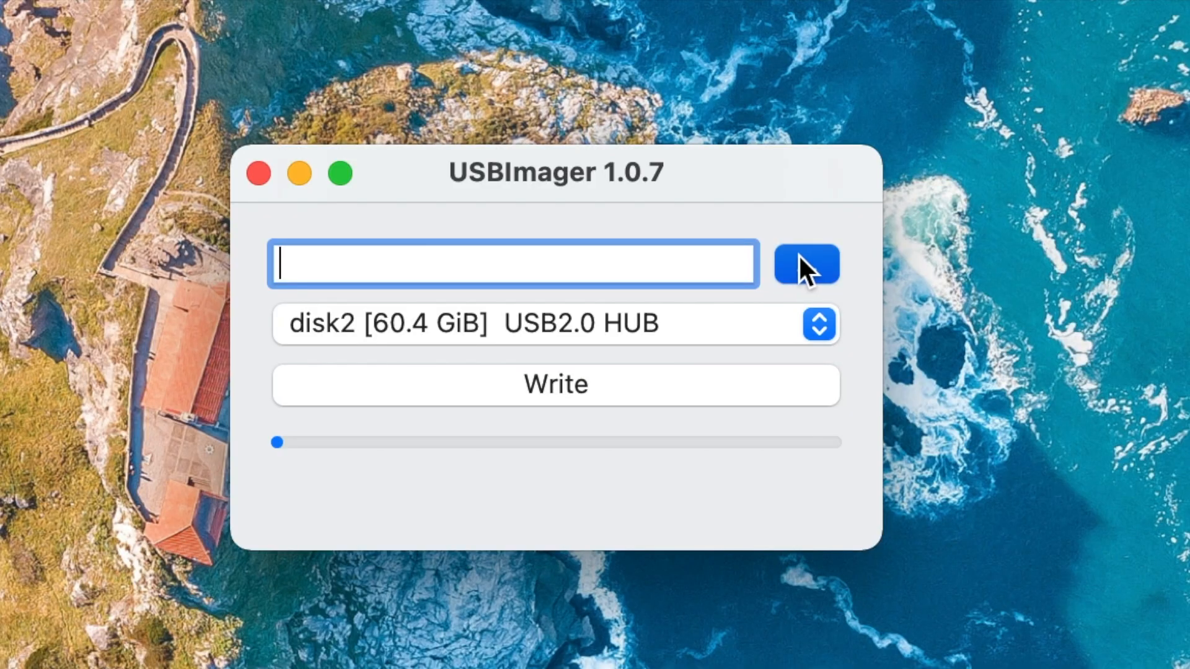
Pick the Downloads raspios image in USBImager and start writing it to disk2.
{"action": "left_click", "coordinate": [806, 264]}
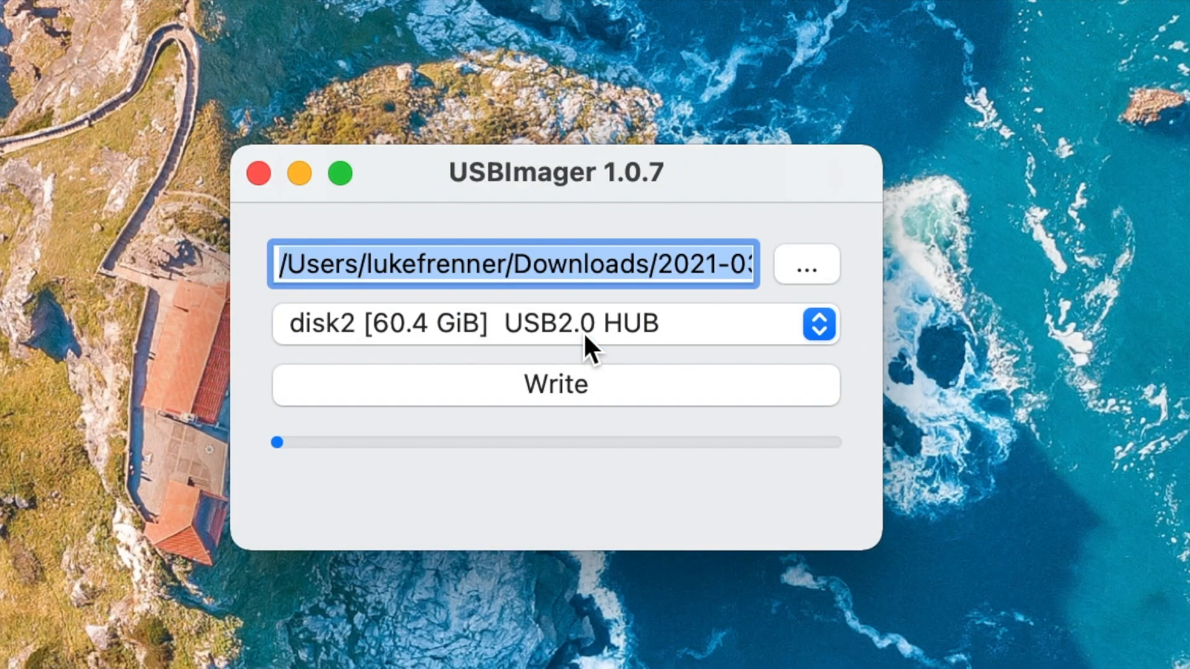
{"action": "mouse_move", "coordinate": [529, 457]}
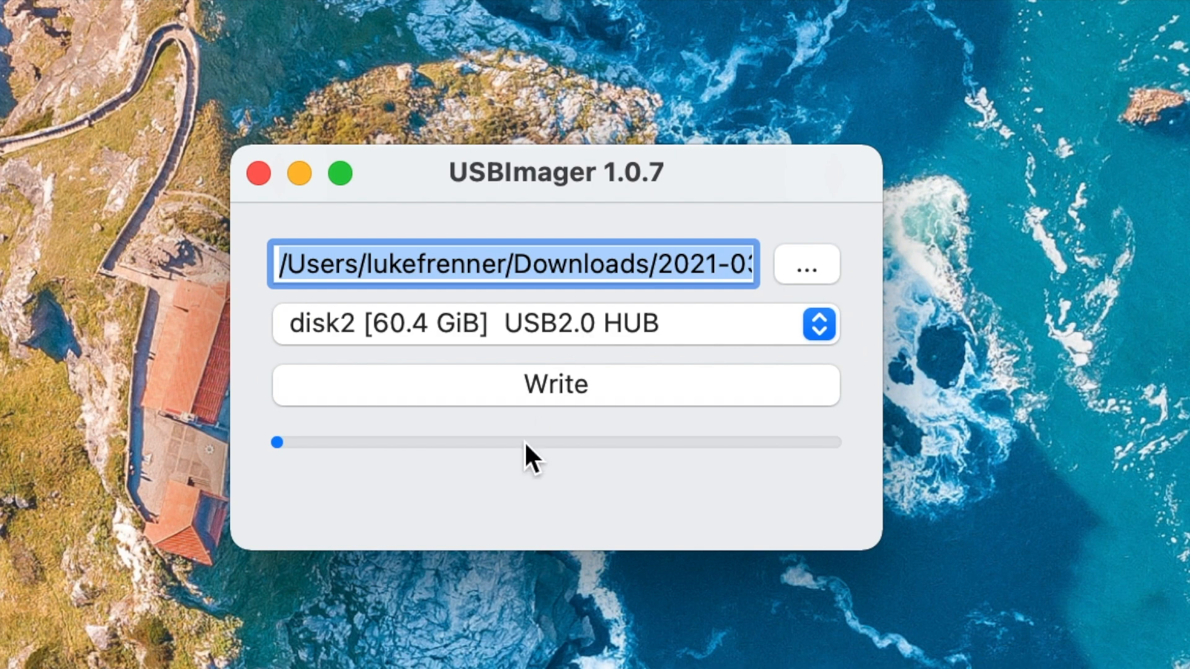
{"action": "mouse_move", "coordinate": [573, 398]}
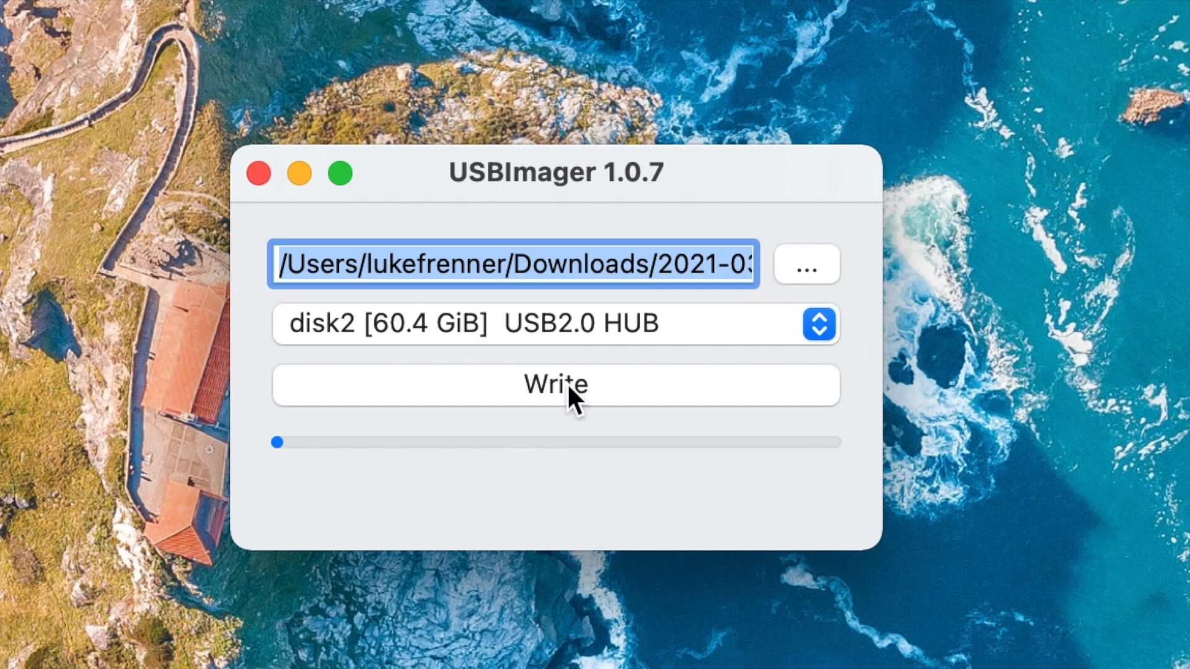
{"action": "left_click", "coordinate": [555, 384]}
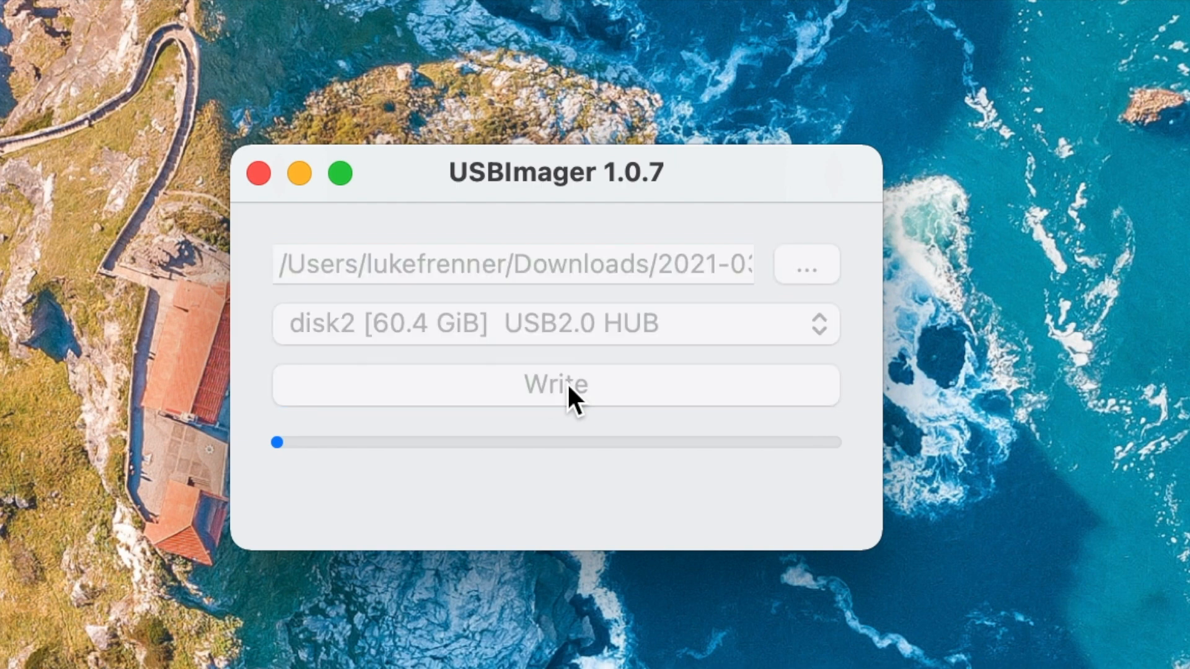
{"action": "mouse_move", "coordinate": [630, 68]}
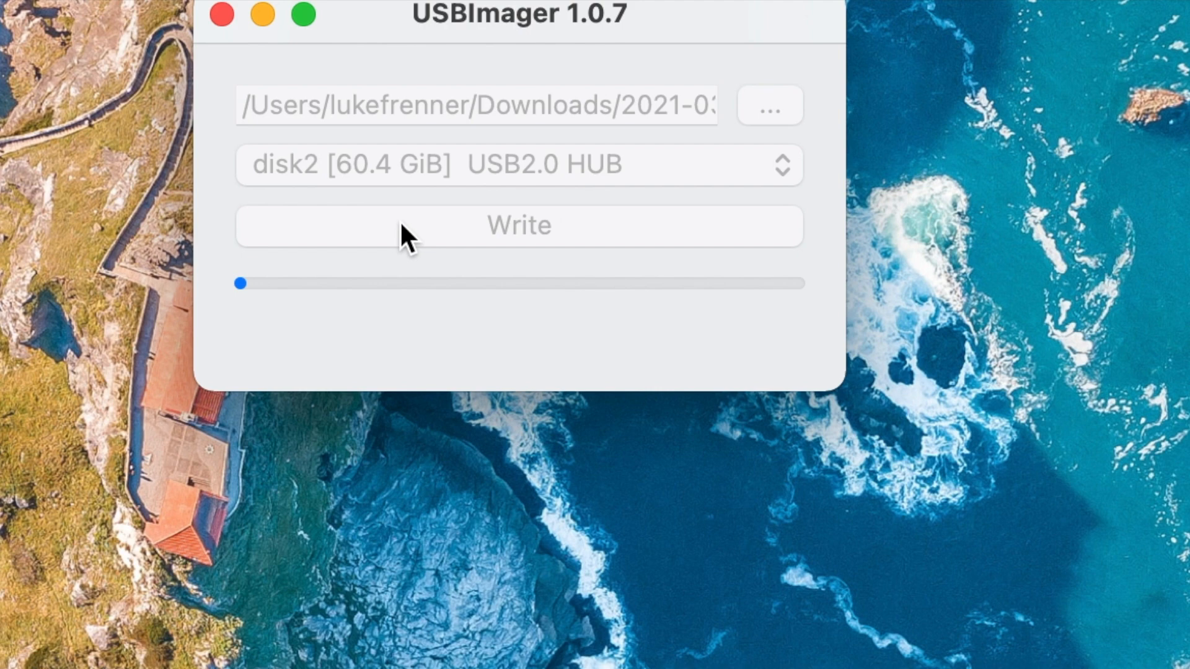
{"action": "left_click", "coordinate": [518, 224]}
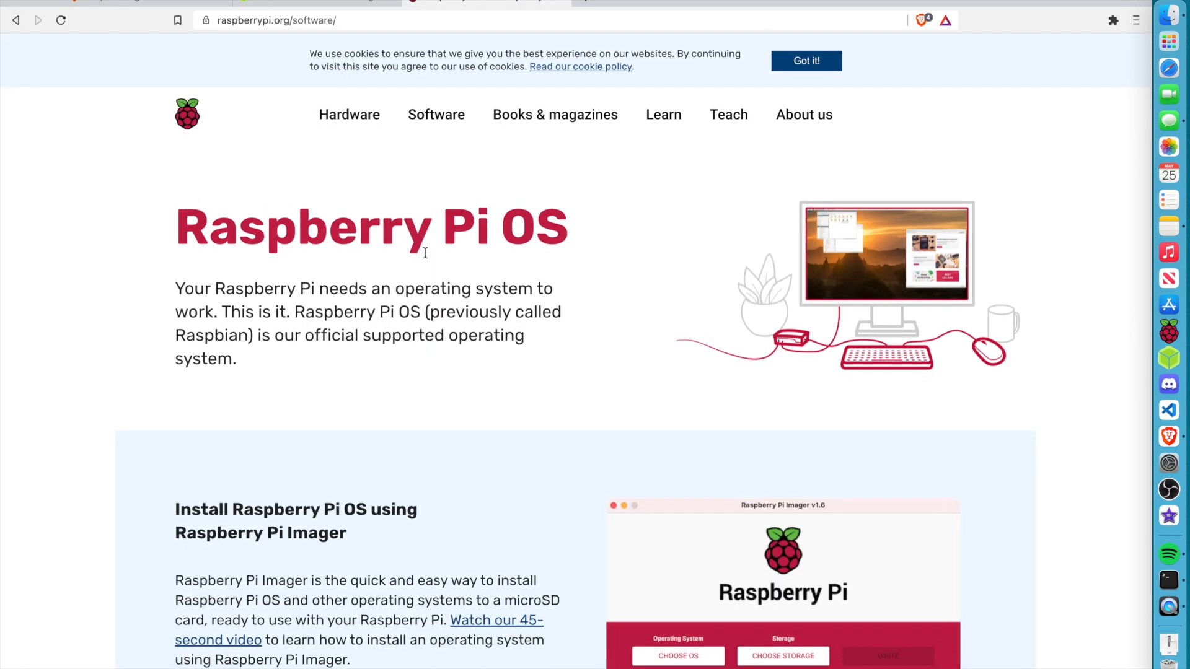
{"action": "mouse_move", "coordinate": [40, 3]}
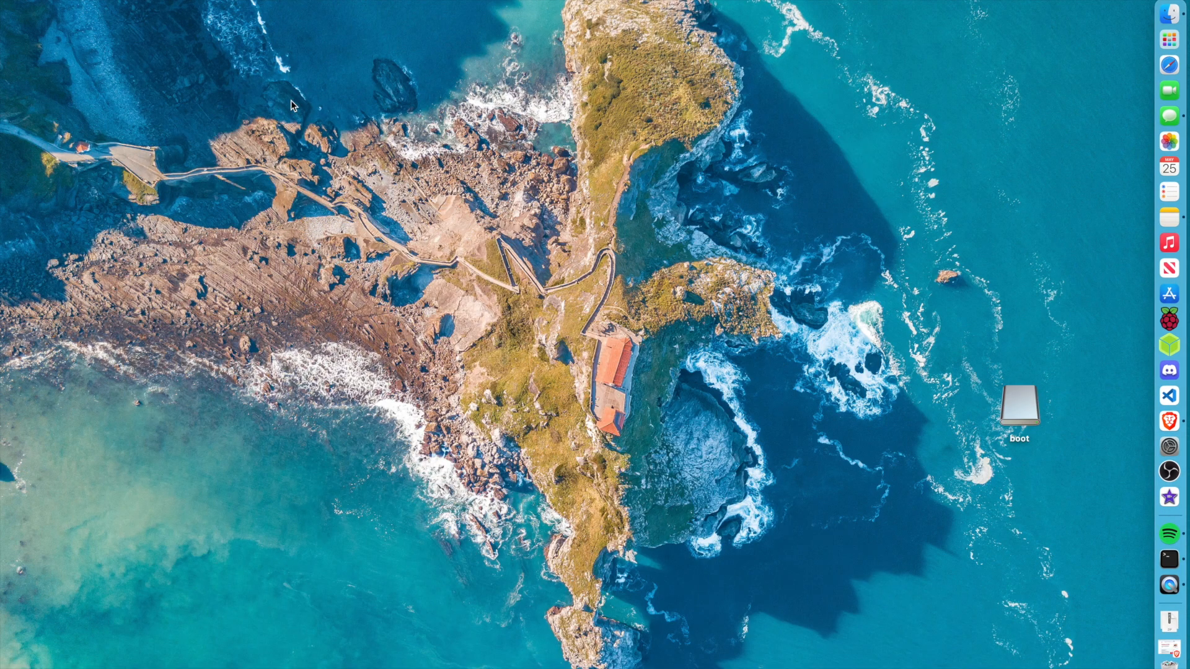
{"action": "mouse_move", "coordinate": [609, 186]}
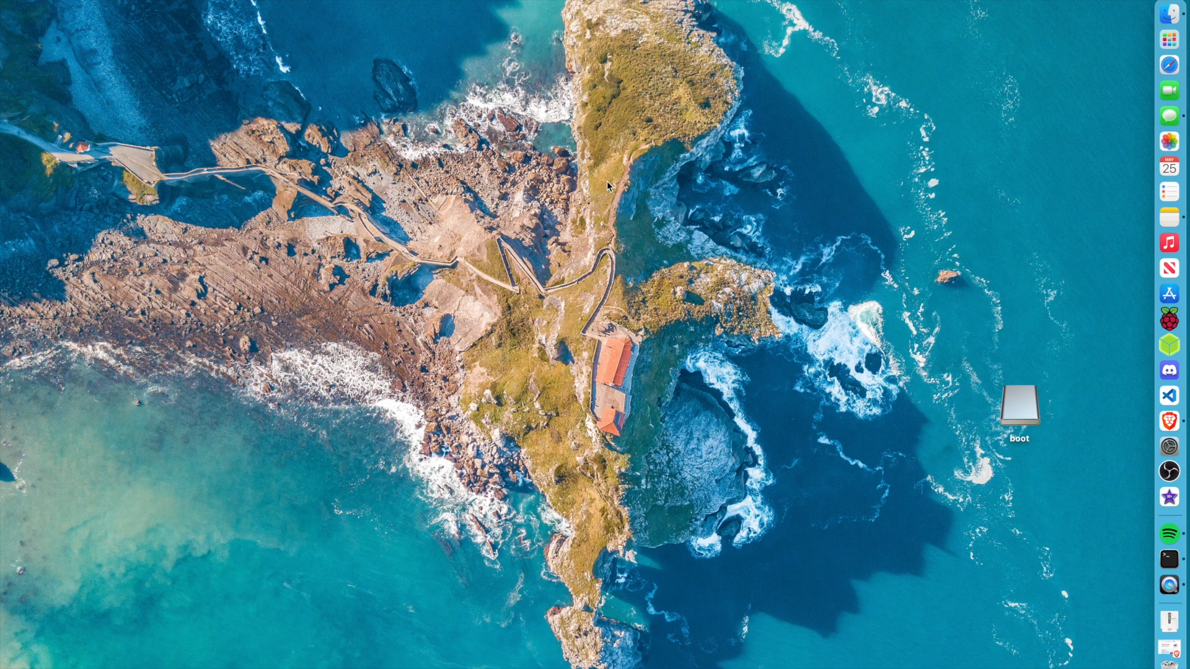
{"action": "mouse_move", "coordinate": [986, 253]}
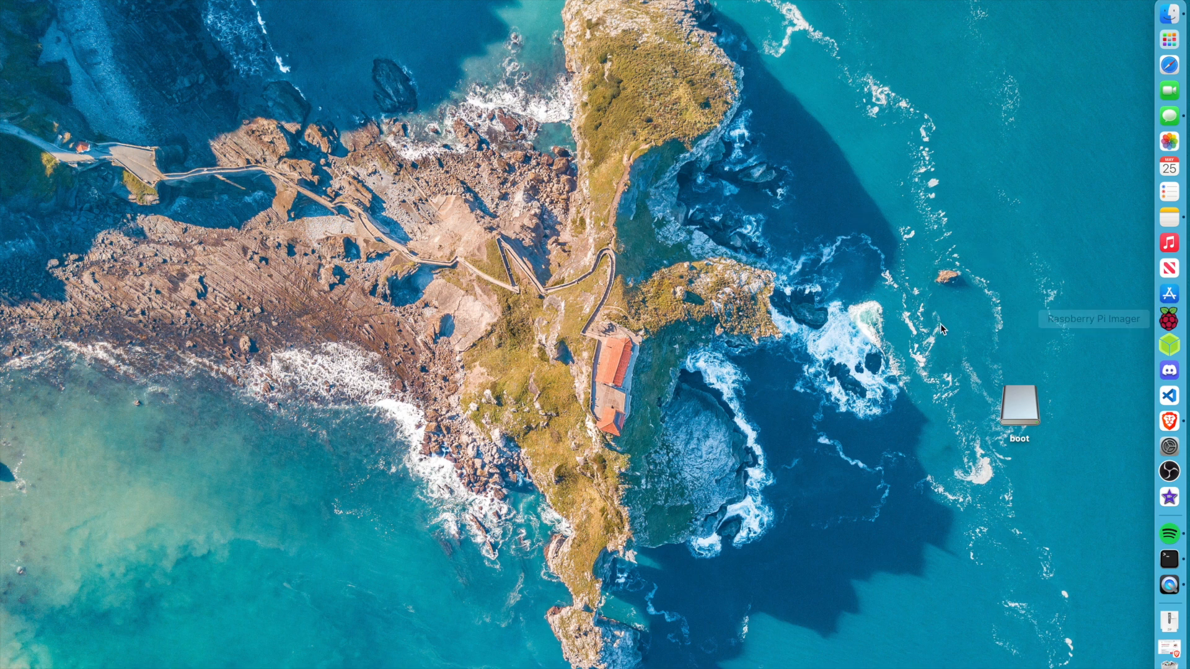
{"action": "left_click", "coordinate": [1169, 320]}
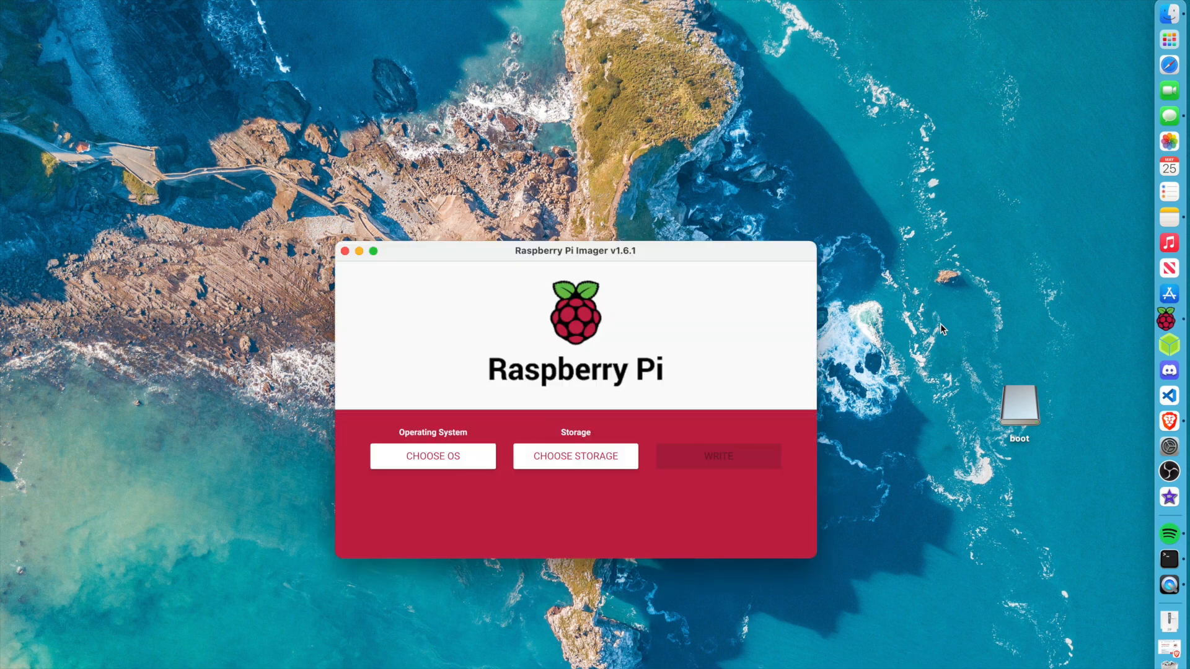
{"action": "mouse_move", "coordinate": [432, 456]}
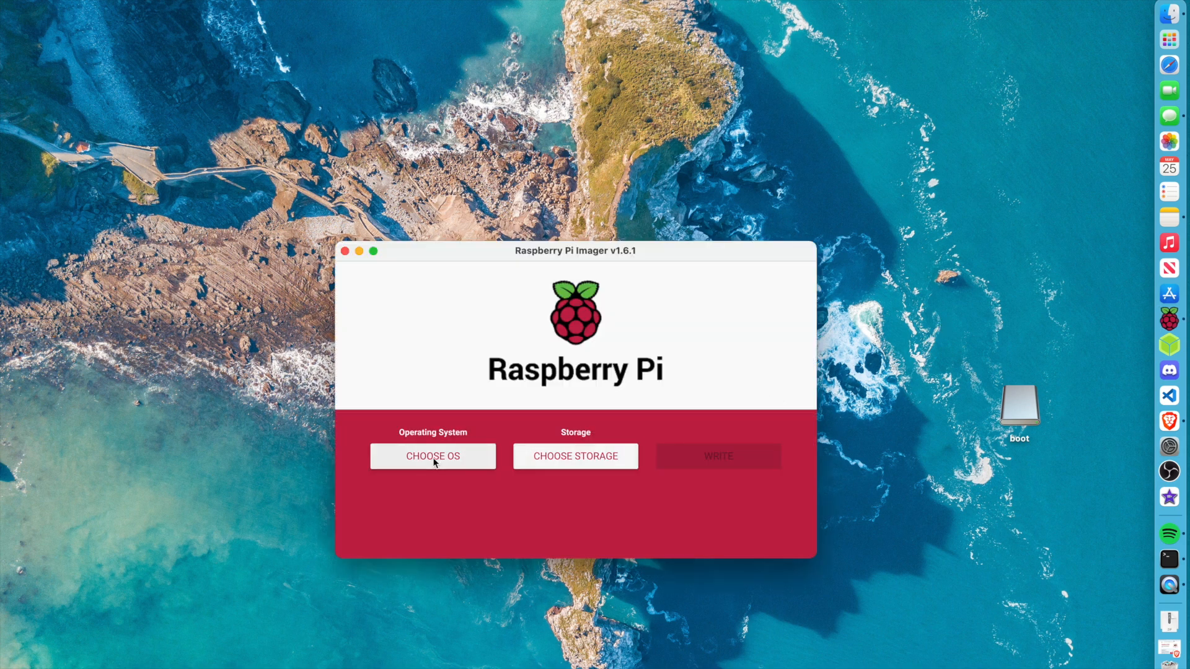
{"action": "left_click", "coordinate": [432, 456]}
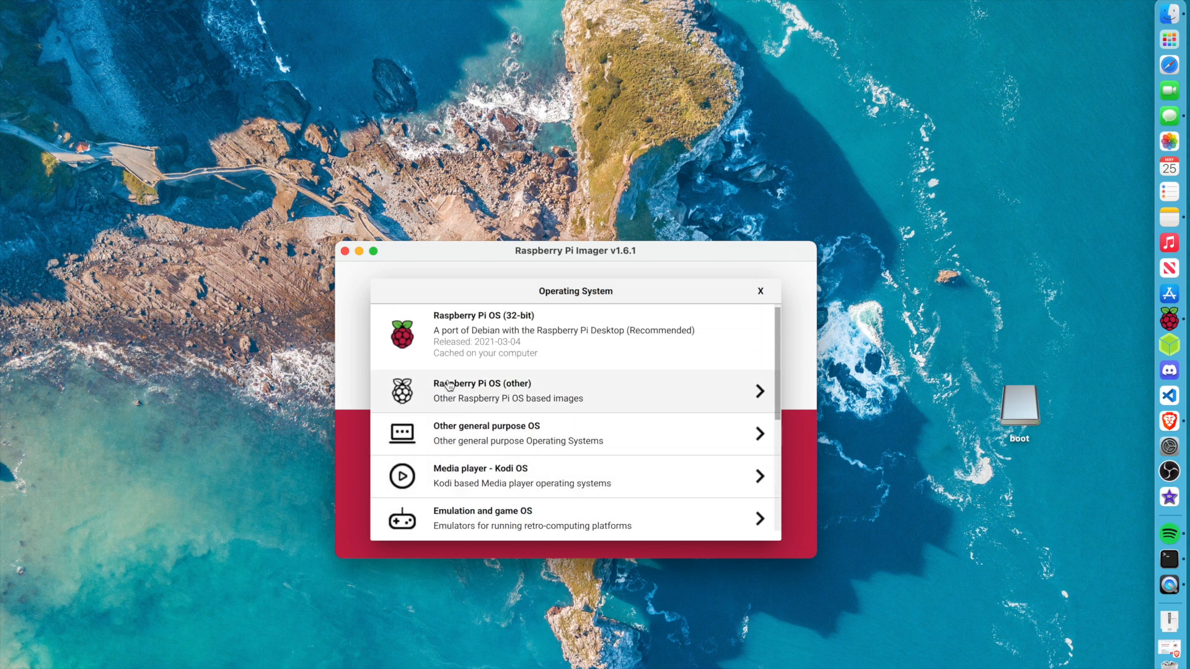
{"action": "left_click", "coordinate": [532, 390]}
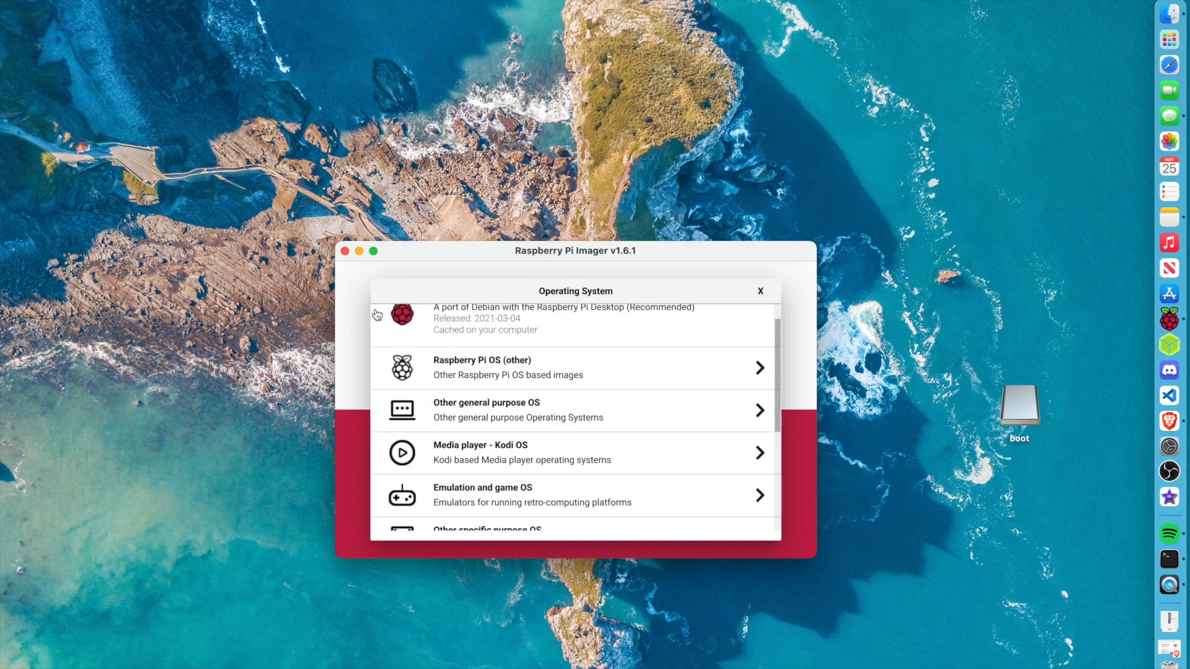
{"action": "left_click", "coordinate": [760, 290]}
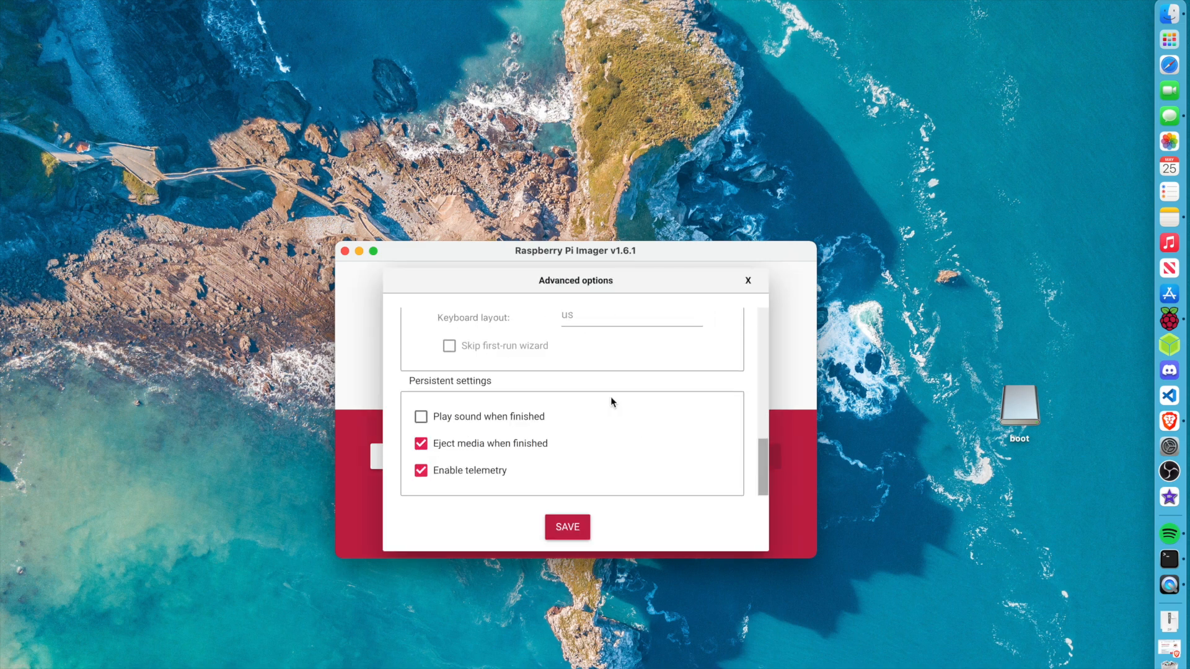
{"action": "scroll", "scroll_direction": "up", "scroll_amount": 3}
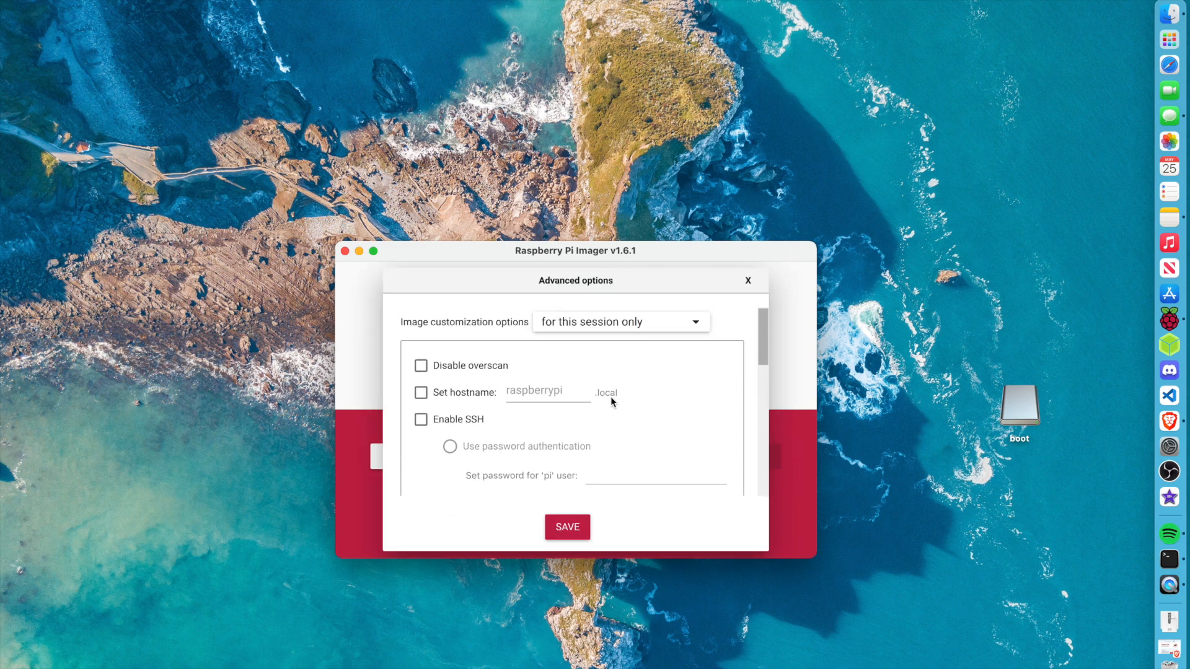
{"action": "scroll", "scroll_direction": "down", "scroll_amount": 3}
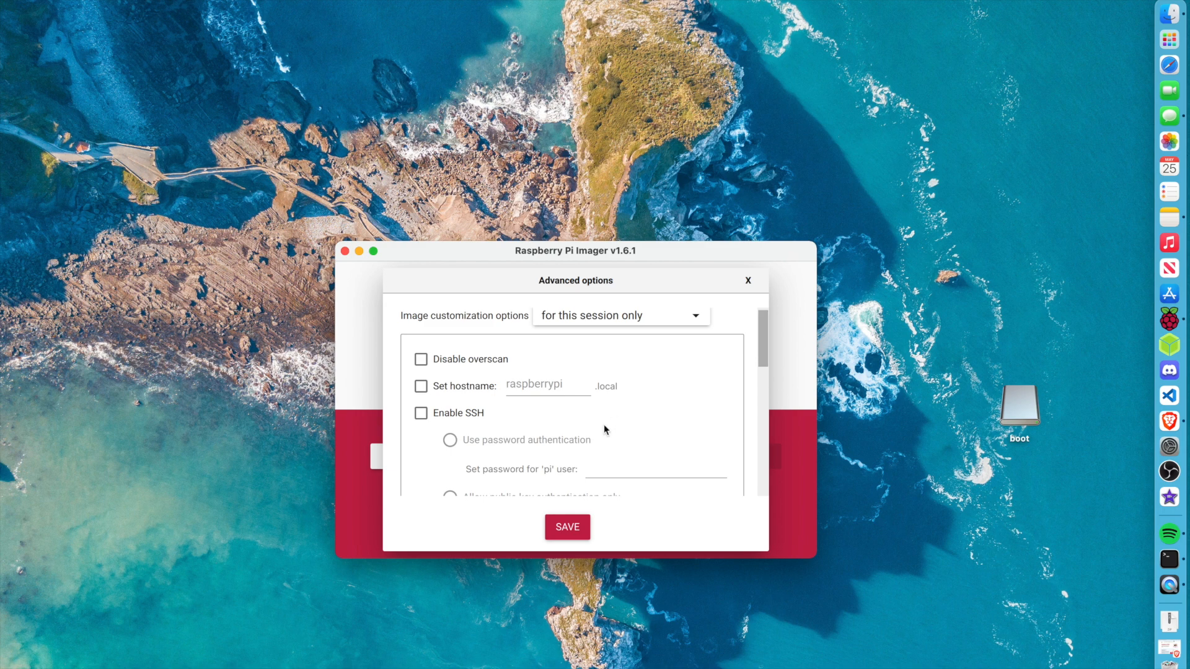
{"action": "mouse_move", "coordinate": [576, 512]}
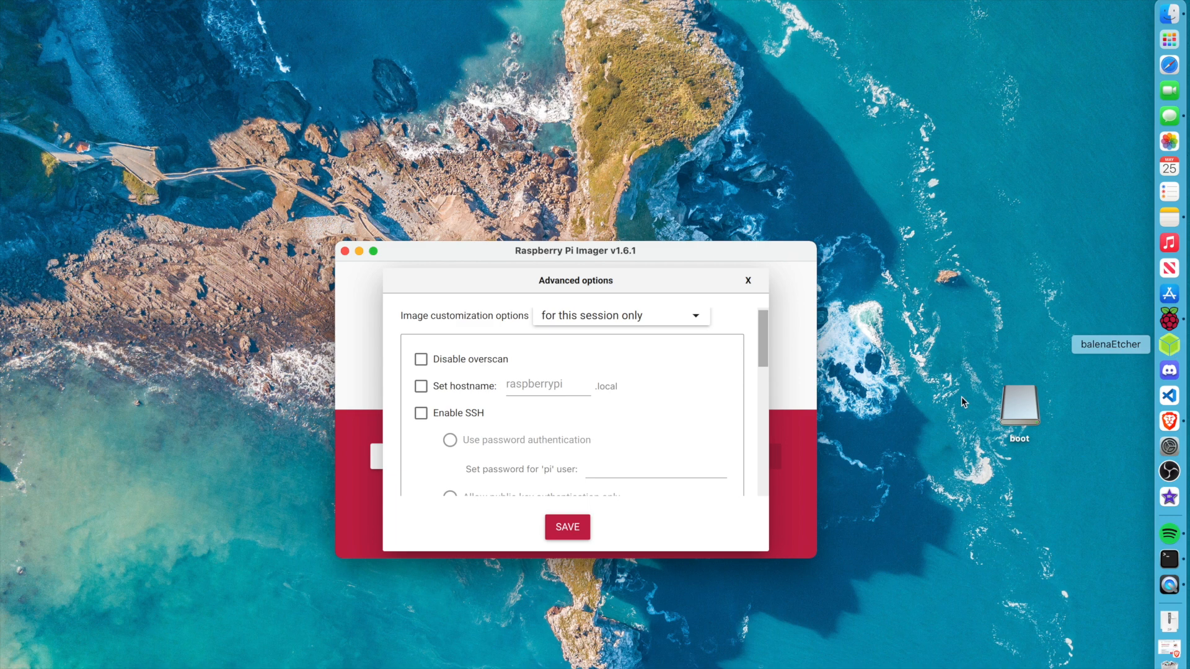
{"action": "left_click", "coordinate": [747, 280]}
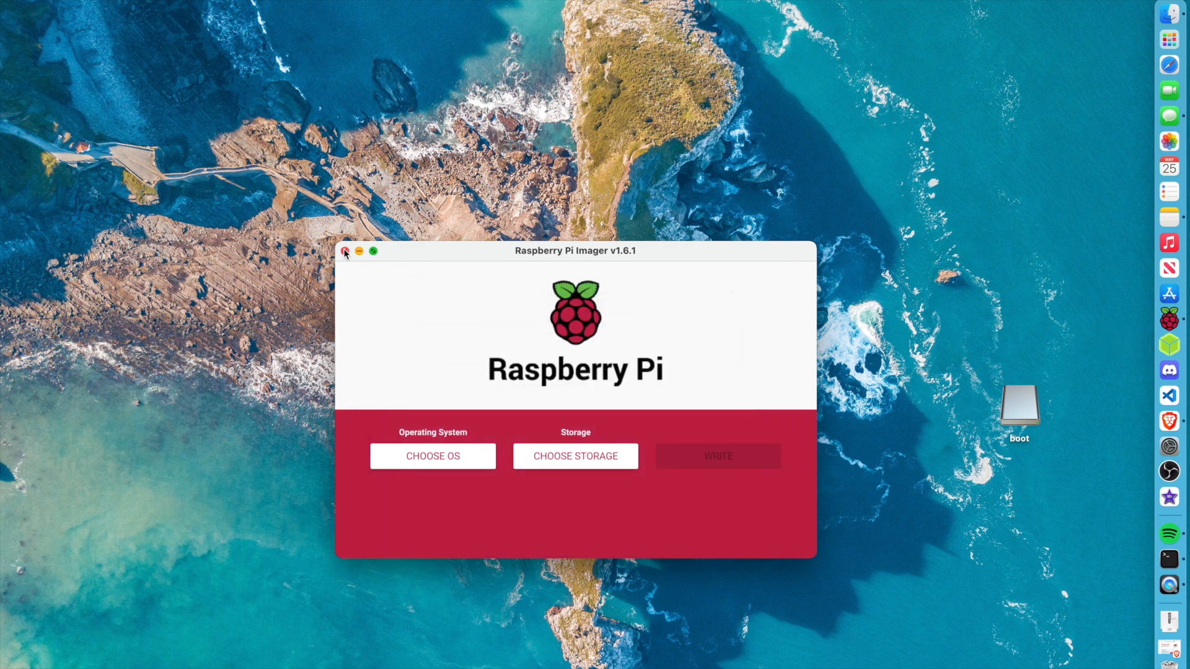
{"action": "left_click", "coordinate": [345, 251]}
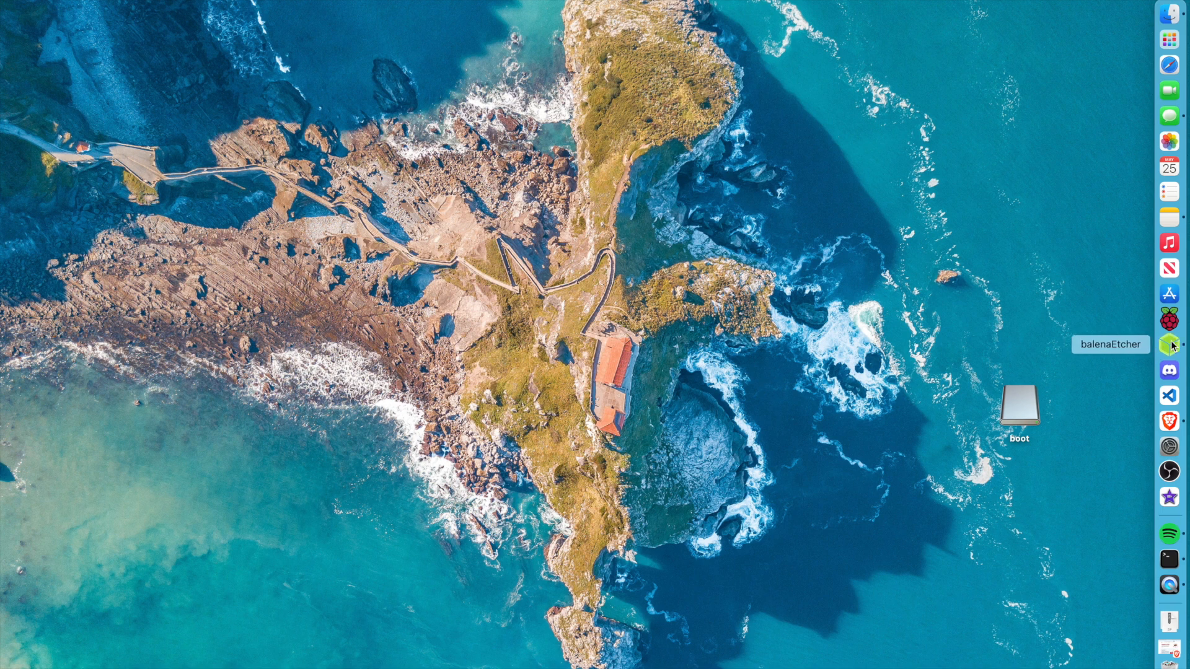
{"action": "left_click", "coordinate": [1169, 343]}
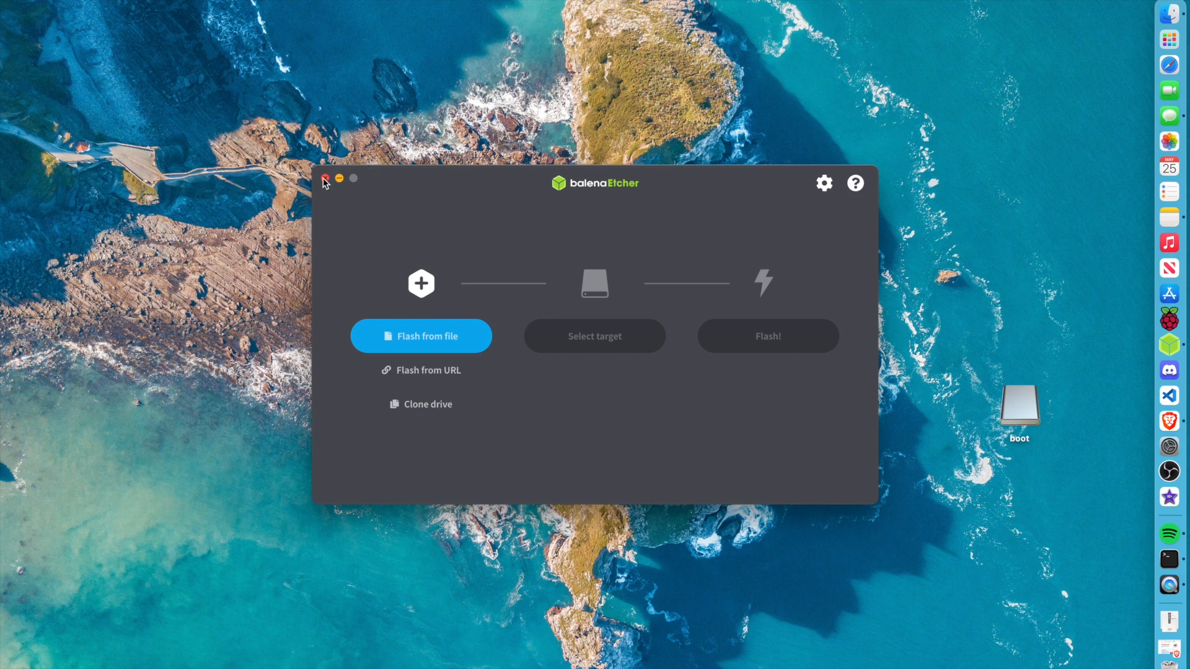
{"action": "left_click", "coordinate": [323, 179]}
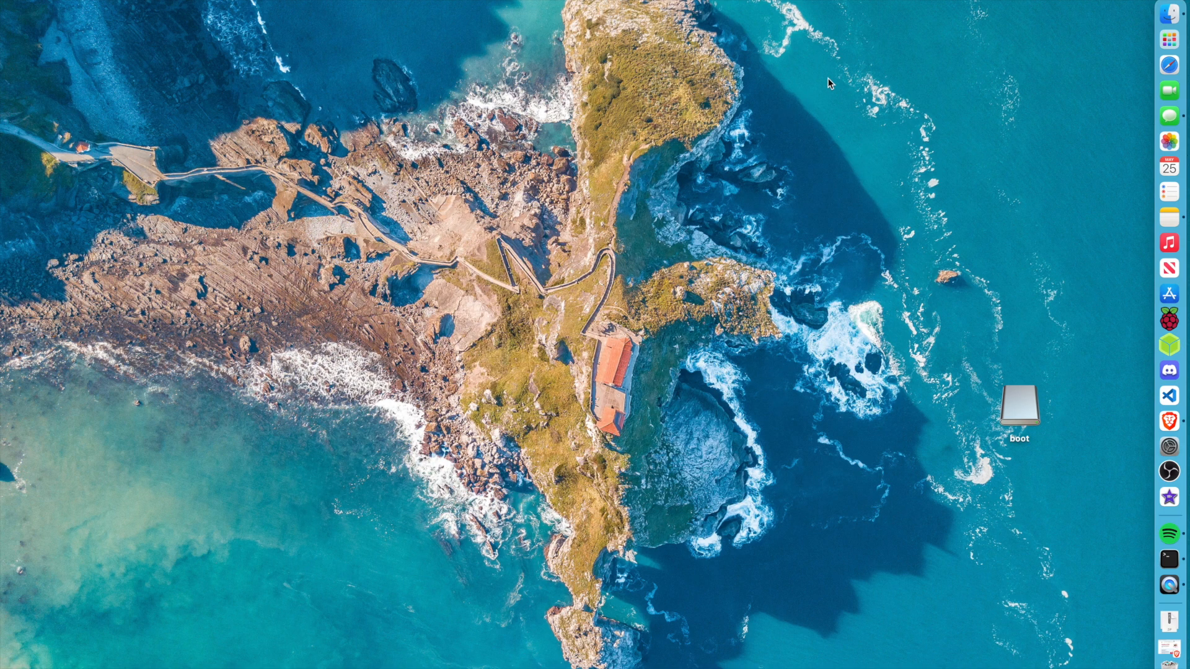